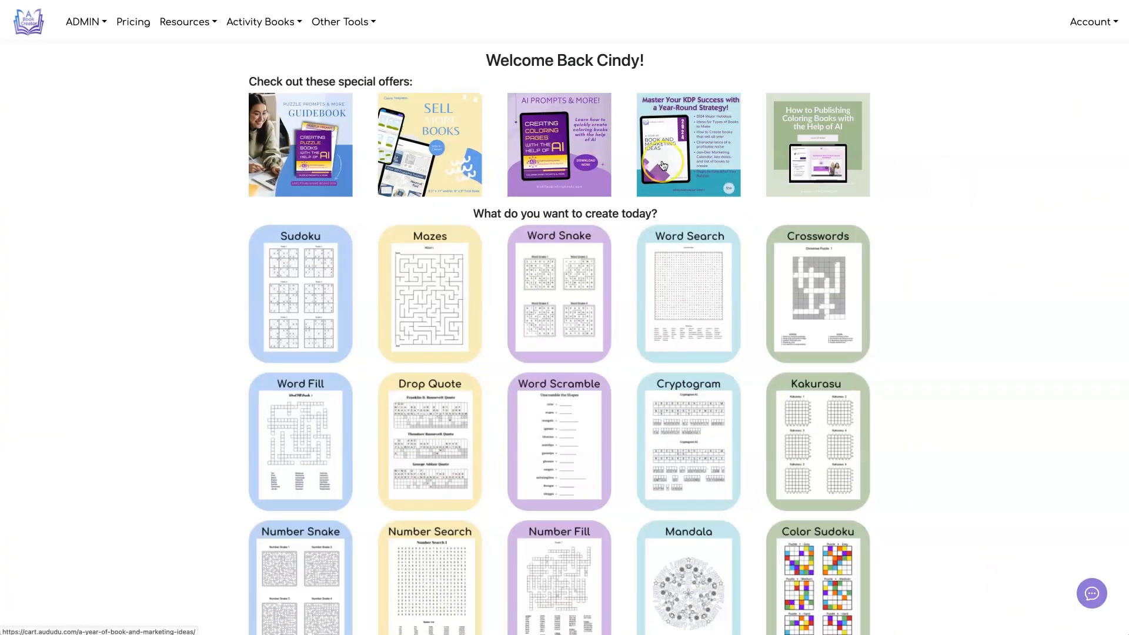
{"action": "mouse_move", "coordinate": [394, 12]}
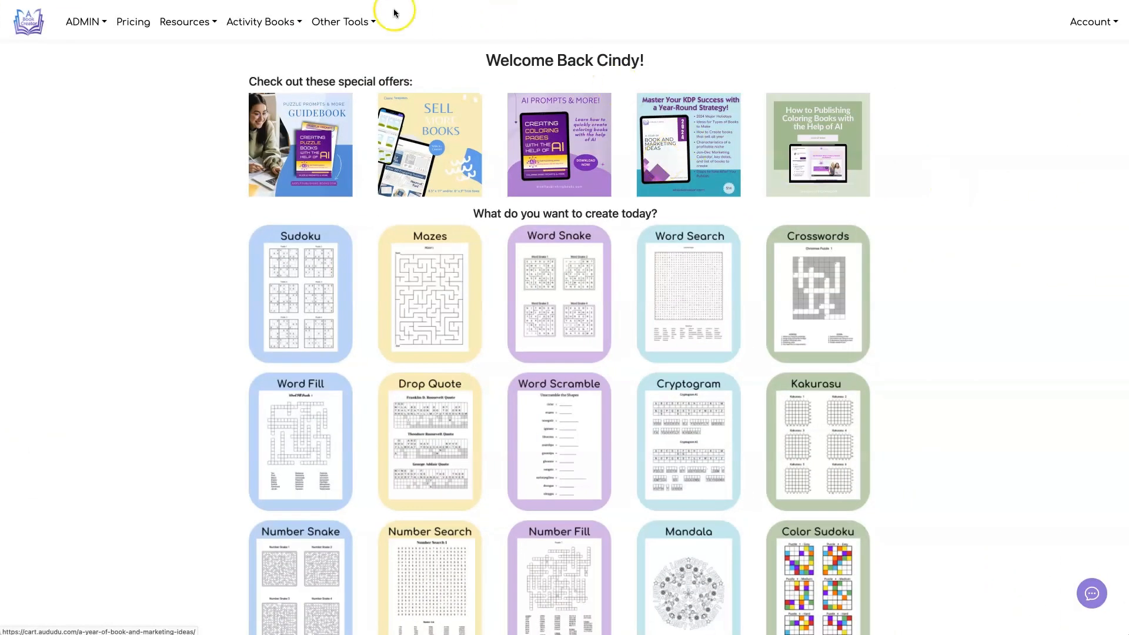
- Start a Kakurasu puzzle book and bring up its book size and format settings
{"action": "left_click", "coordinate": [260, 21]}
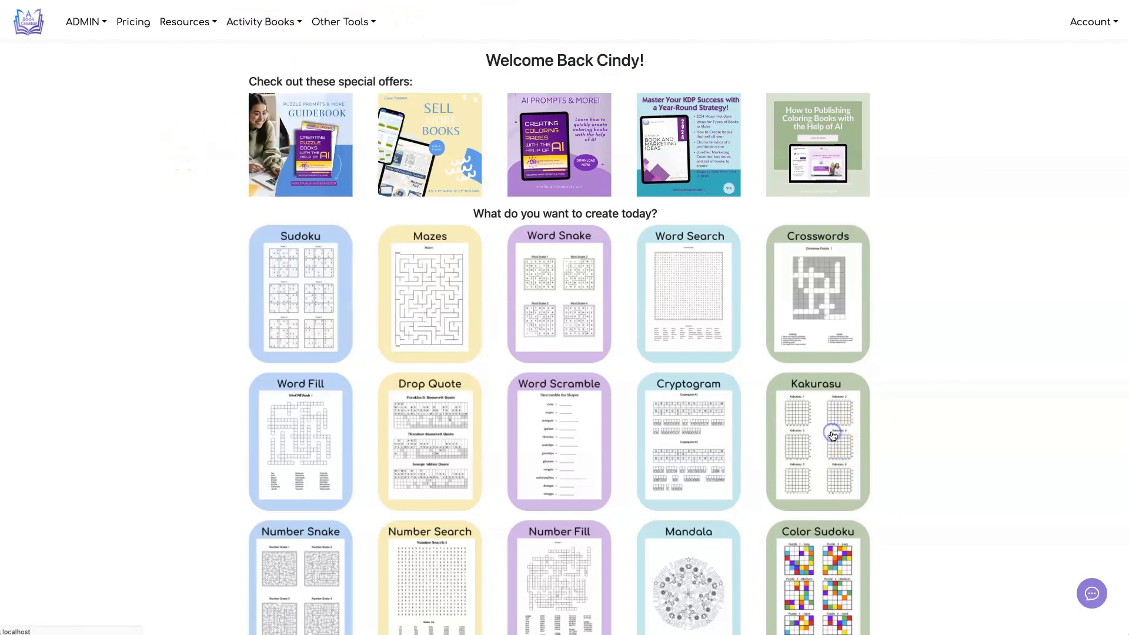
{"action": "left_click", "coordinate": [818, 441]}
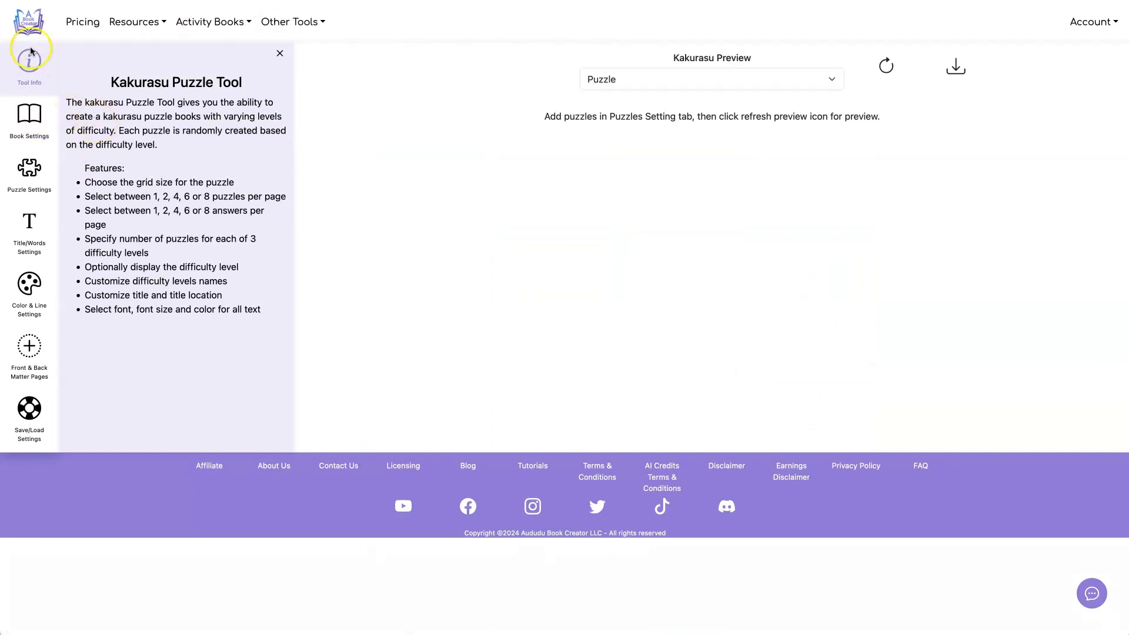
{"action": "left_click", "coordinate": [29, 119]}
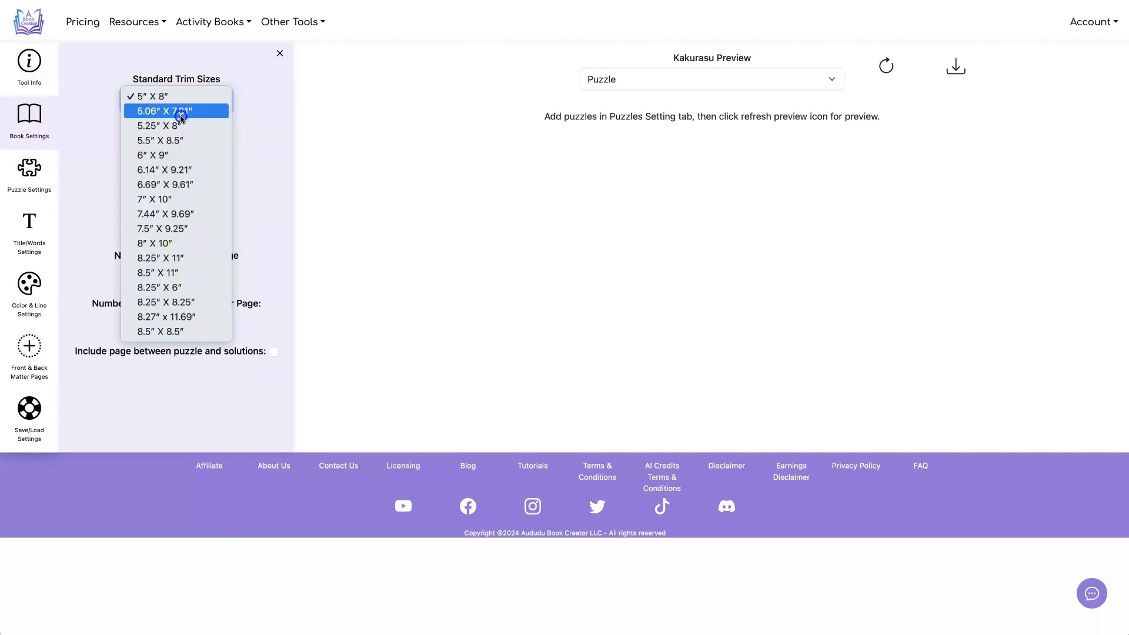
- Try Custom Trim Size and Kindle Scribe links, then leave both off with the standard 8.5" x 11" trim
{"action": "left_click", "coordinate": [156, 272]}
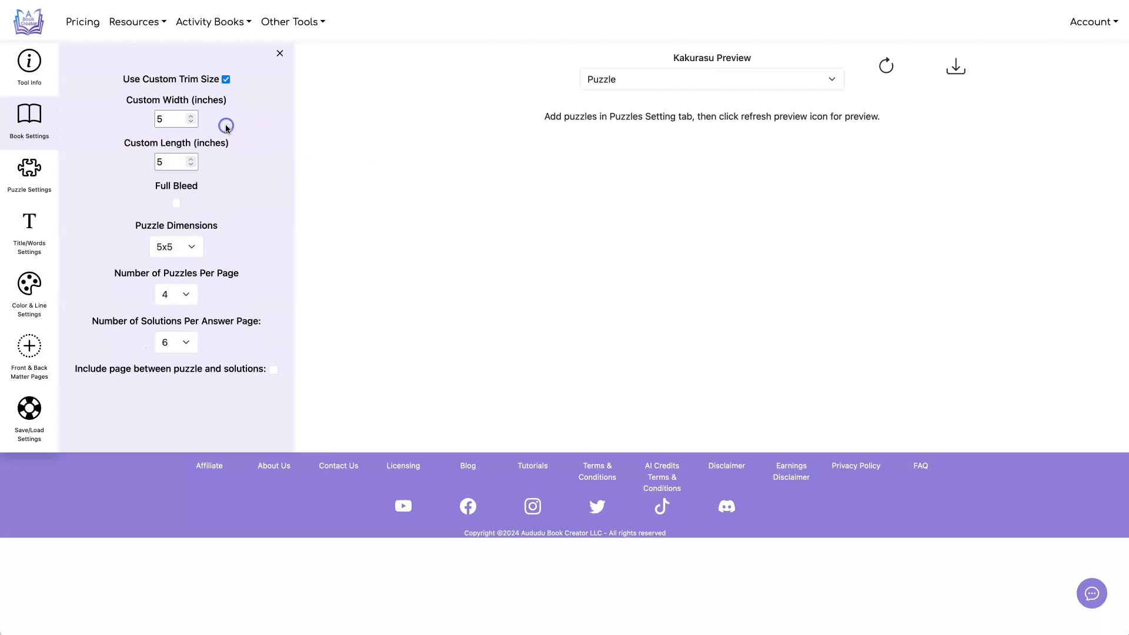
{"action": "left_click", "coordinate": [226, 79]}
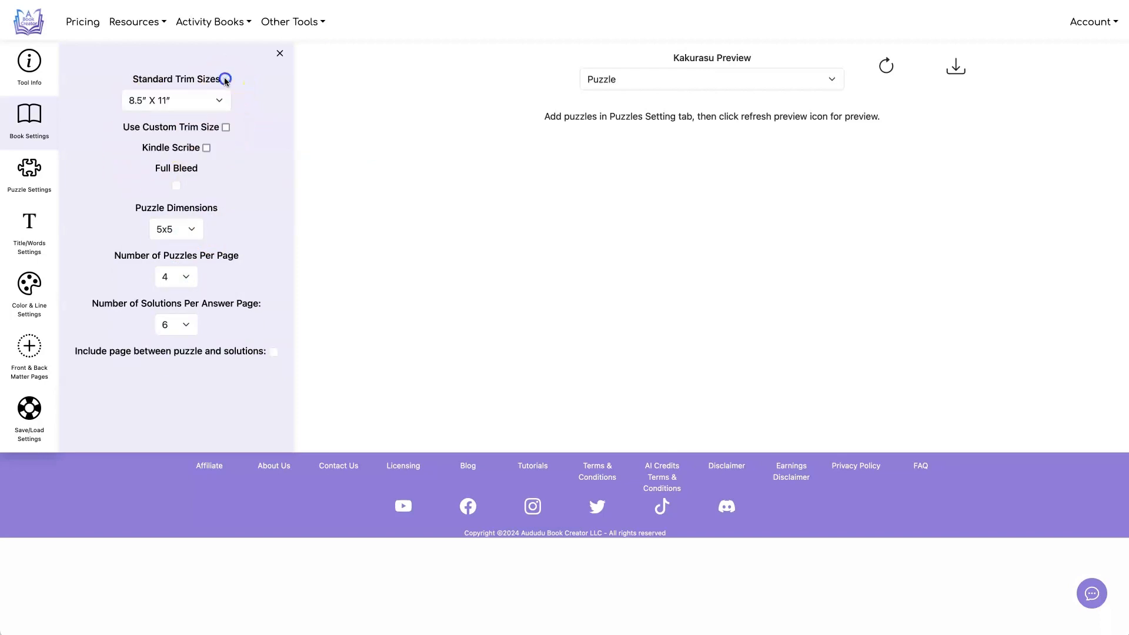
{"action": "left_click", "coordinate": [207, 148]}
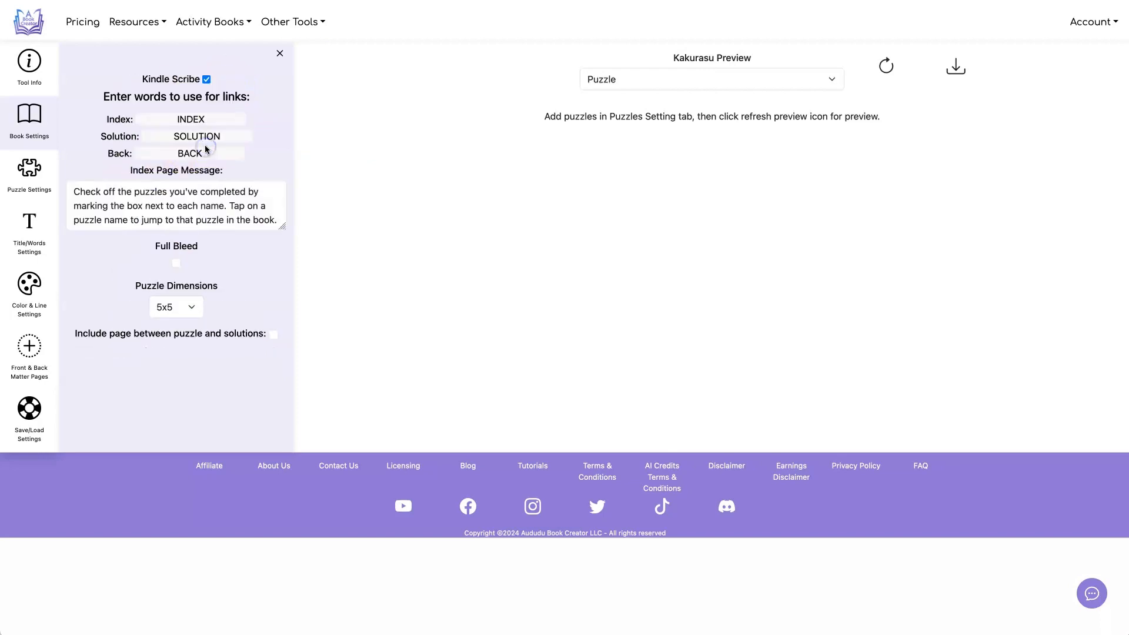
{"action": "mouse_move", "coordinate": [207, 149]}
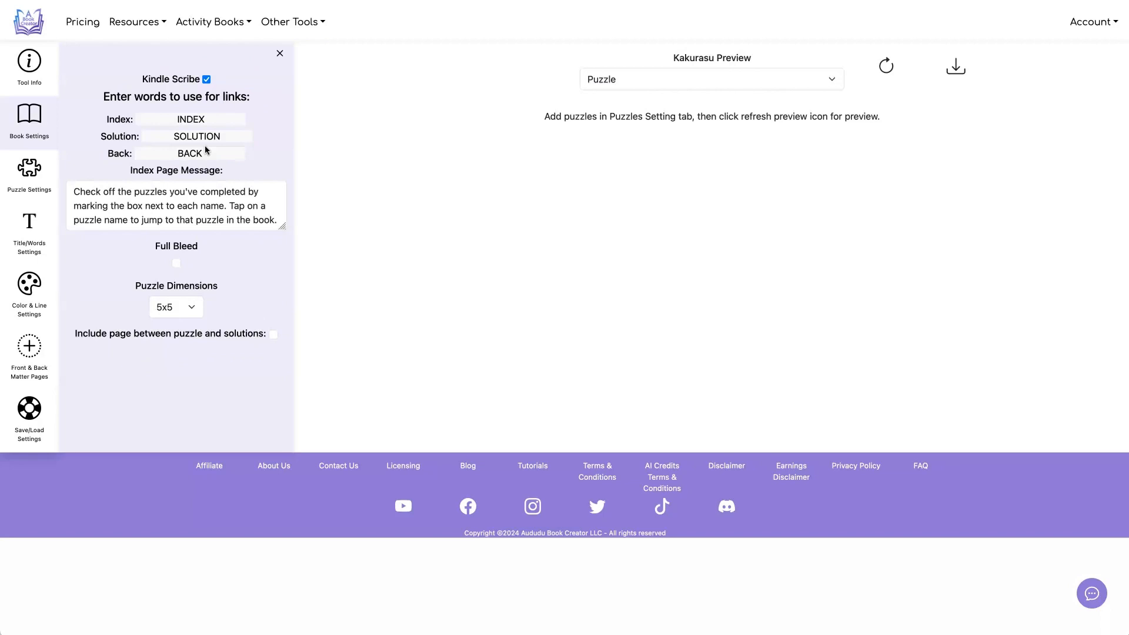
{"action": "left_click", "coordinate": [207, 78]}
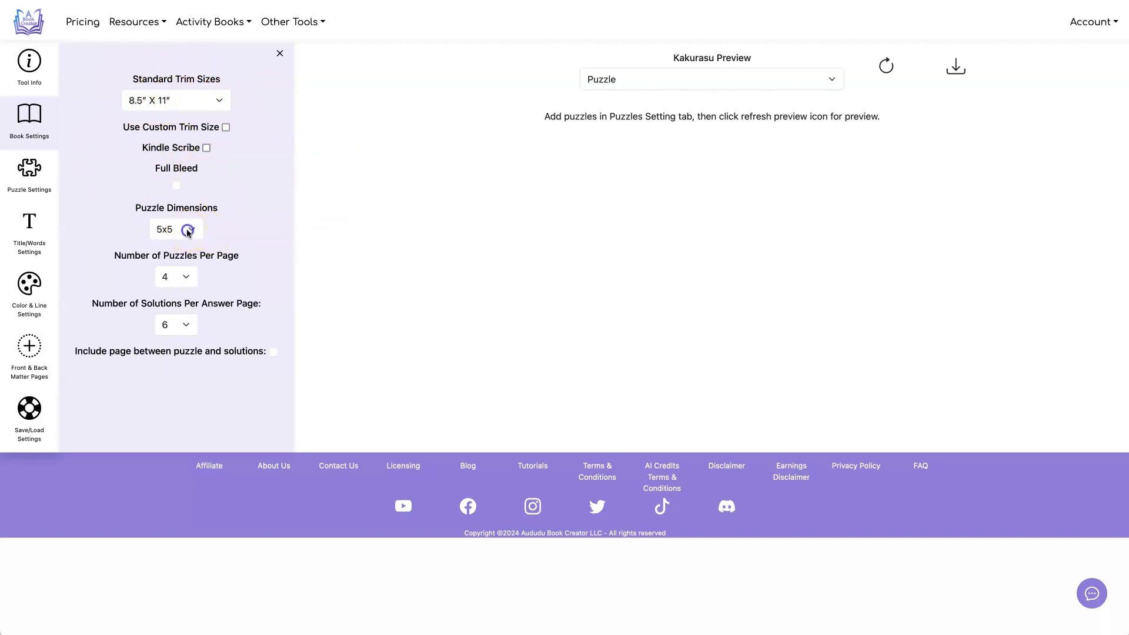
- Make the puzzles 6x6 grids with four per page, then move on to the puzzle count settings
{"action": "left_click", "coordinate": [176, 229]}
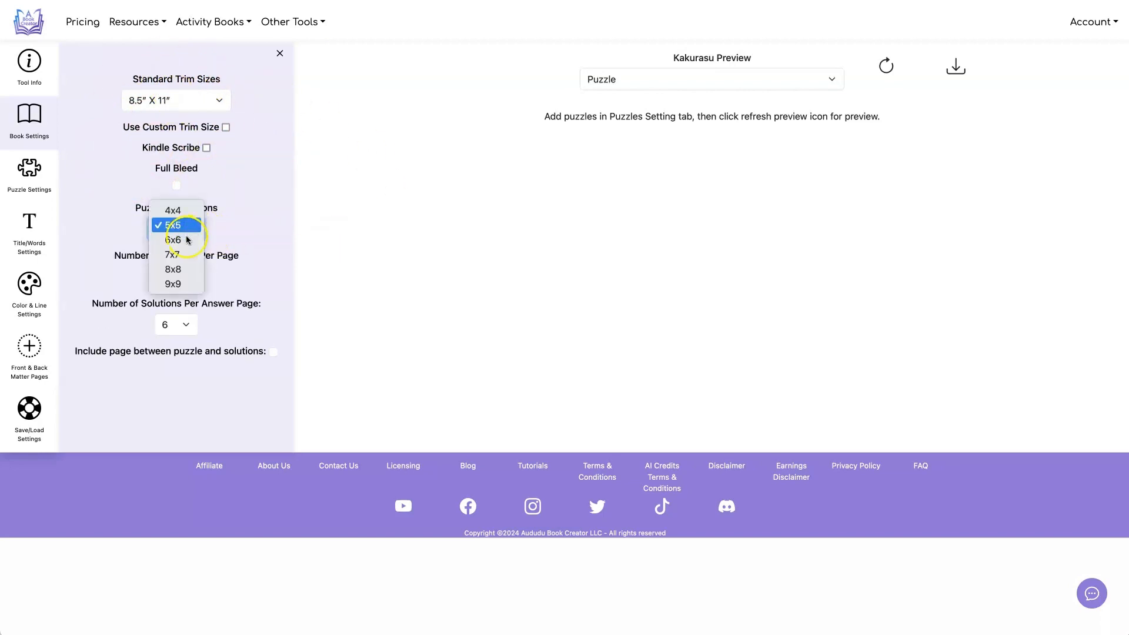
{"action": "left_click", "coordinate": [173, 240]}
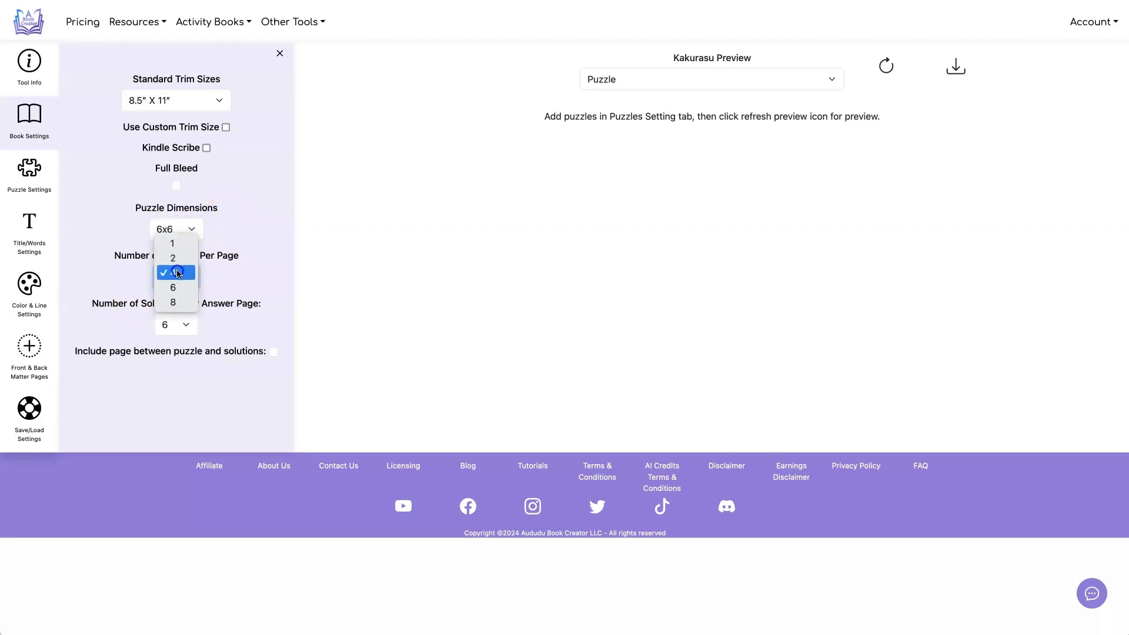
{"action": "left_click", "coordinate": [172, 271]}
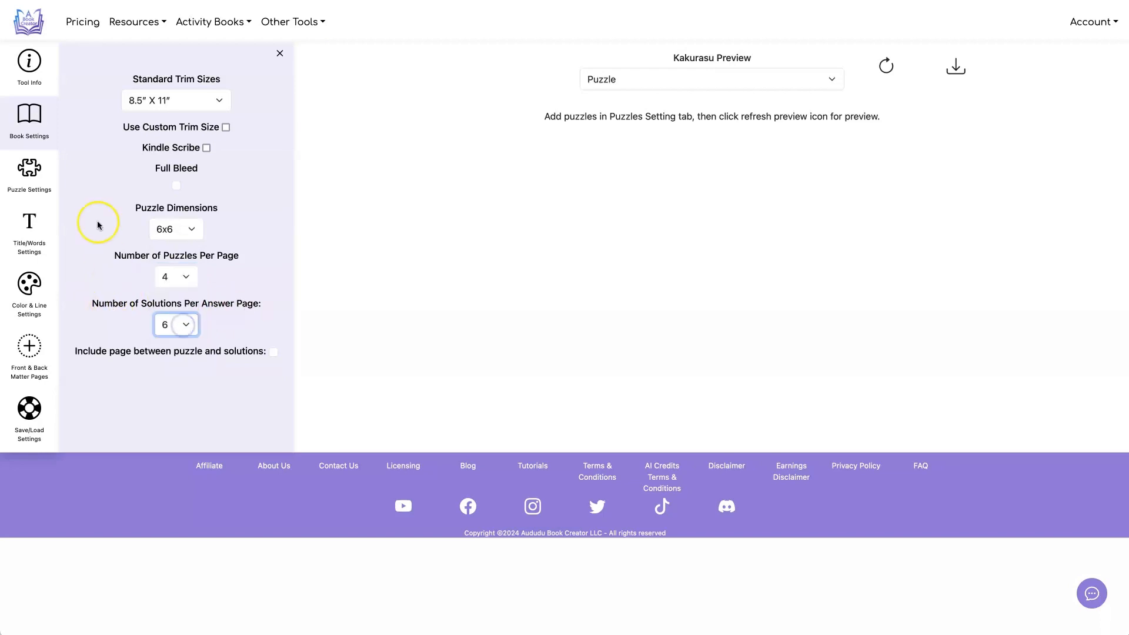
{"action": "left_click", "coordinate": [28, 173]}
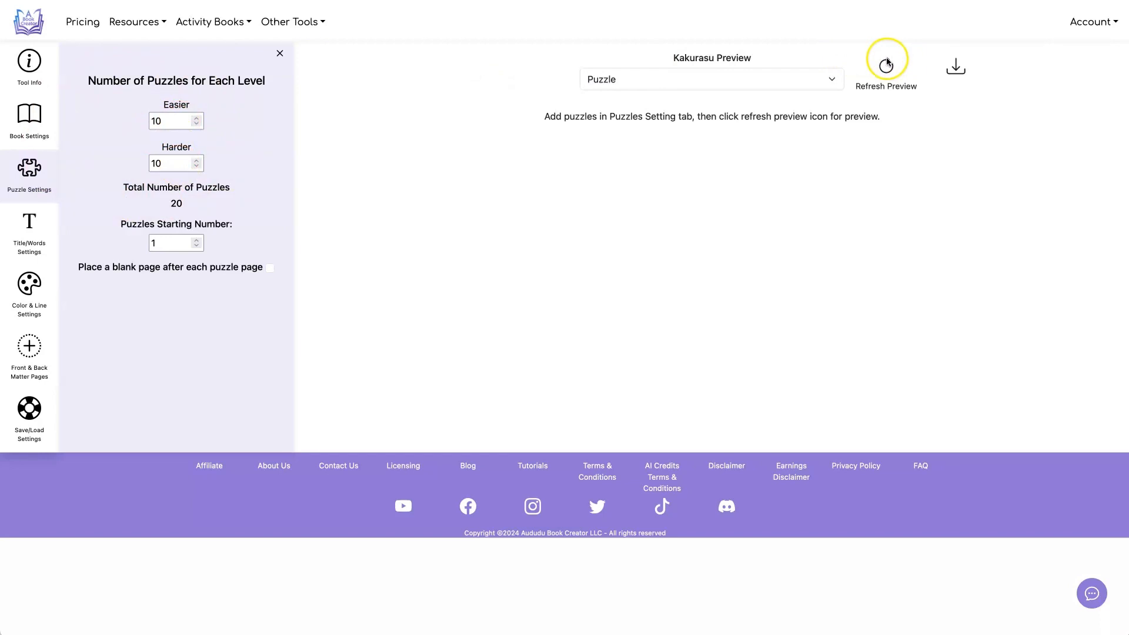
- Generate the preview, view the answer pages, then return to the puzzle pages
{"action": "left_click", "coordinate": [887, 64]}
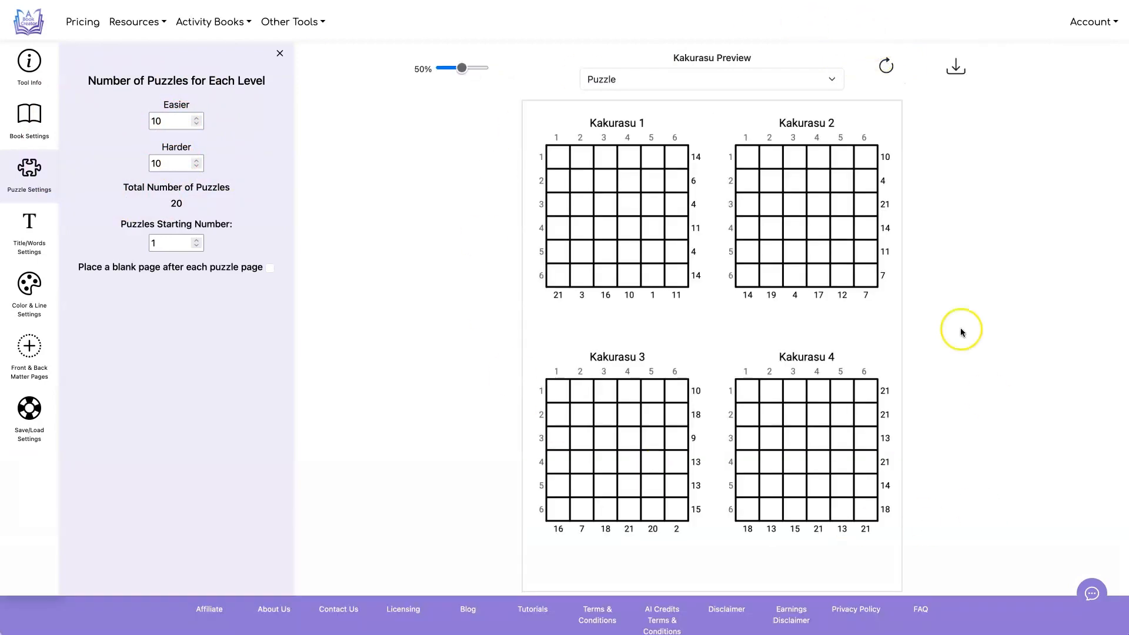
{"action": "mouse_move", "coordinate": [797, 259]}
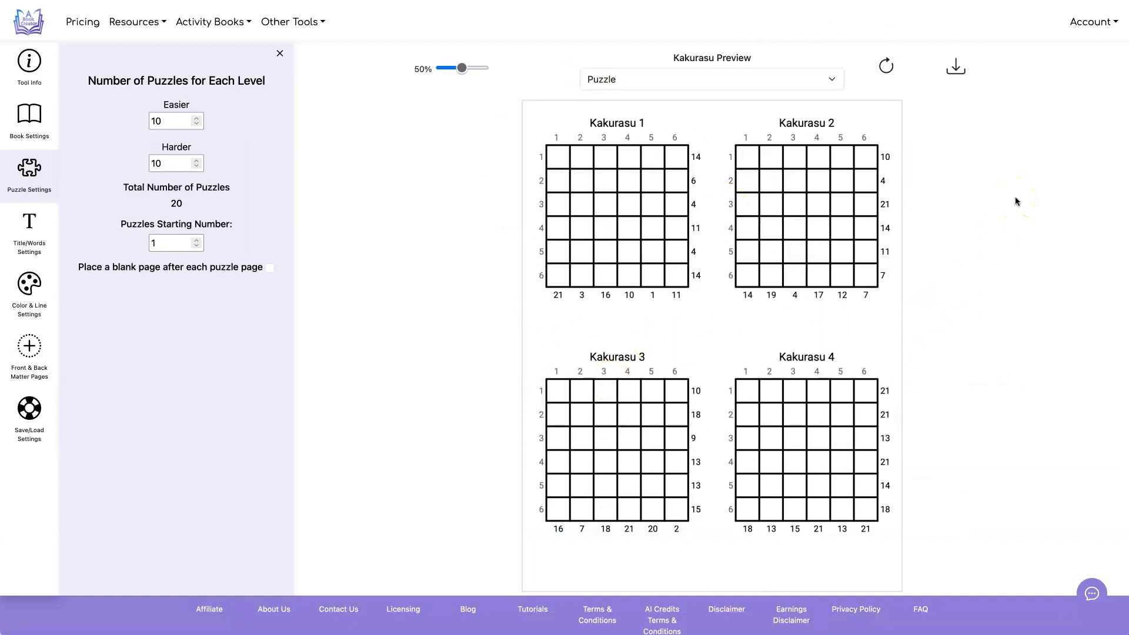
{"action": "left_click", "coordinate": [710, 79]}
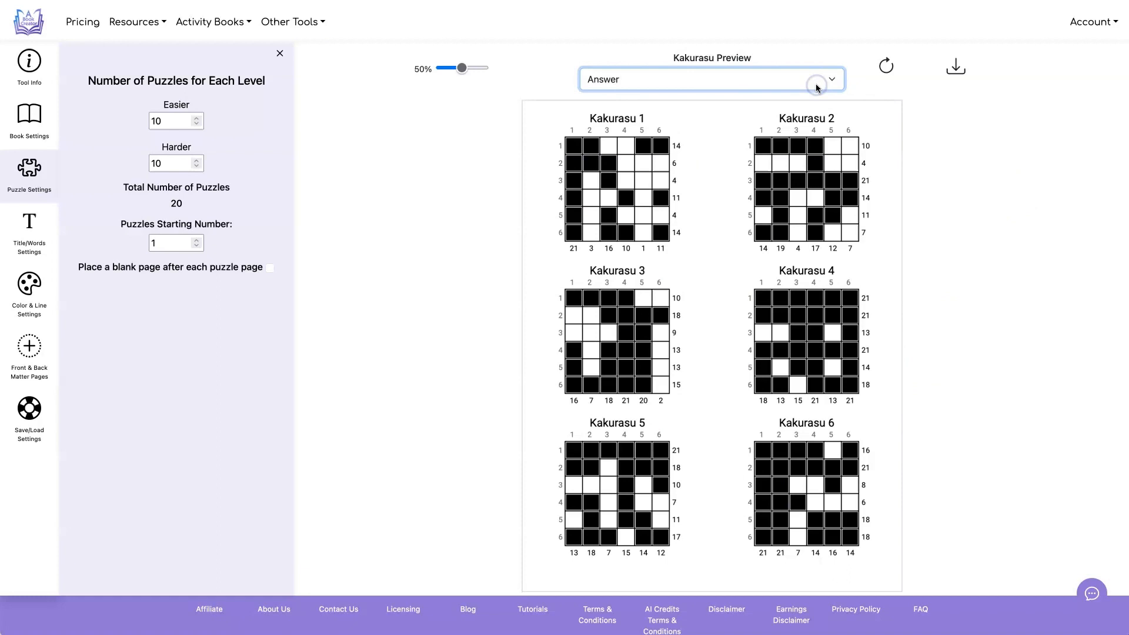
{"action": "left_click", "coordinate": [711, 79]}
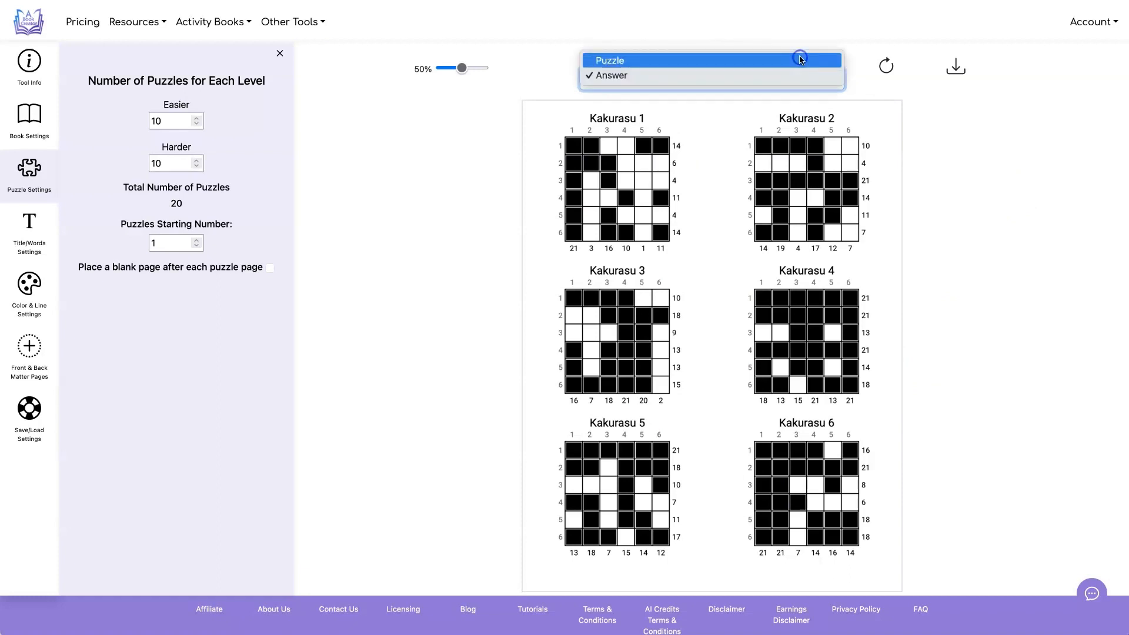
{"action": "left_click", "coordinate": [610, 60]}
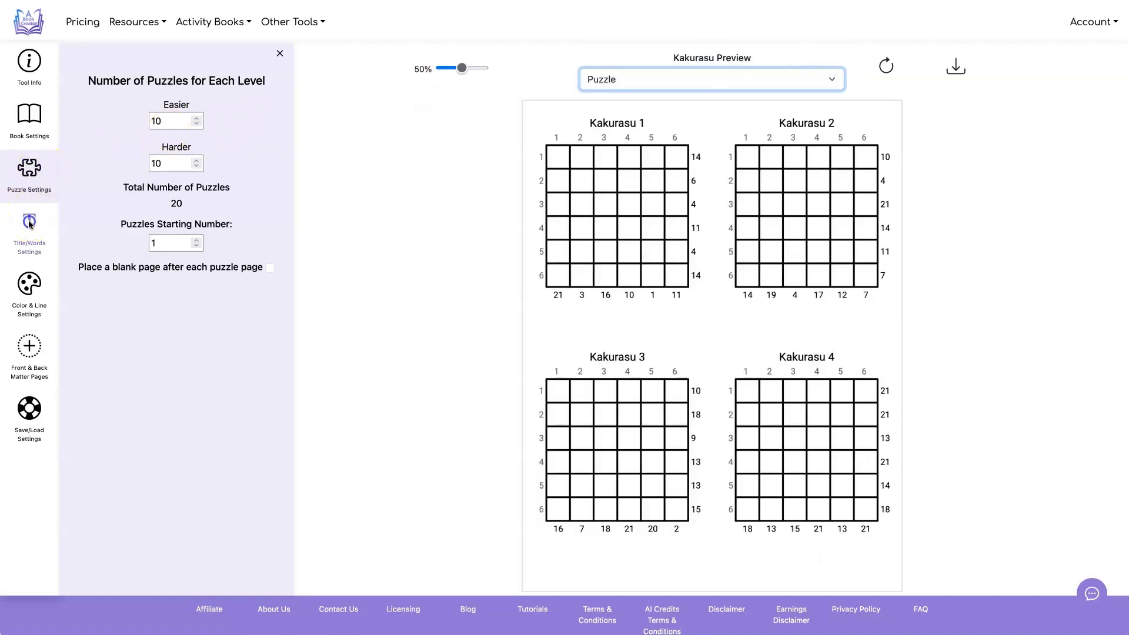
- Use Merriweather for puzzle titles and set the puzzle-to-title spacing to 0.6
{"action": "left_click", "coordinate": [28, 230]}
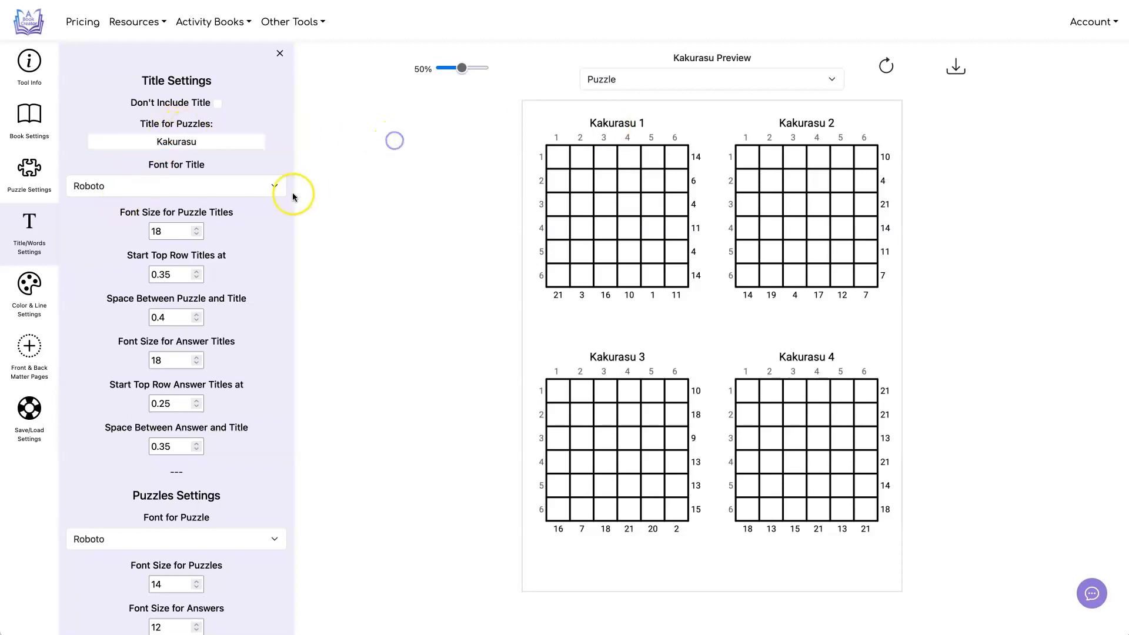
{"action": "left_click", "coordinate": [175, 186]}
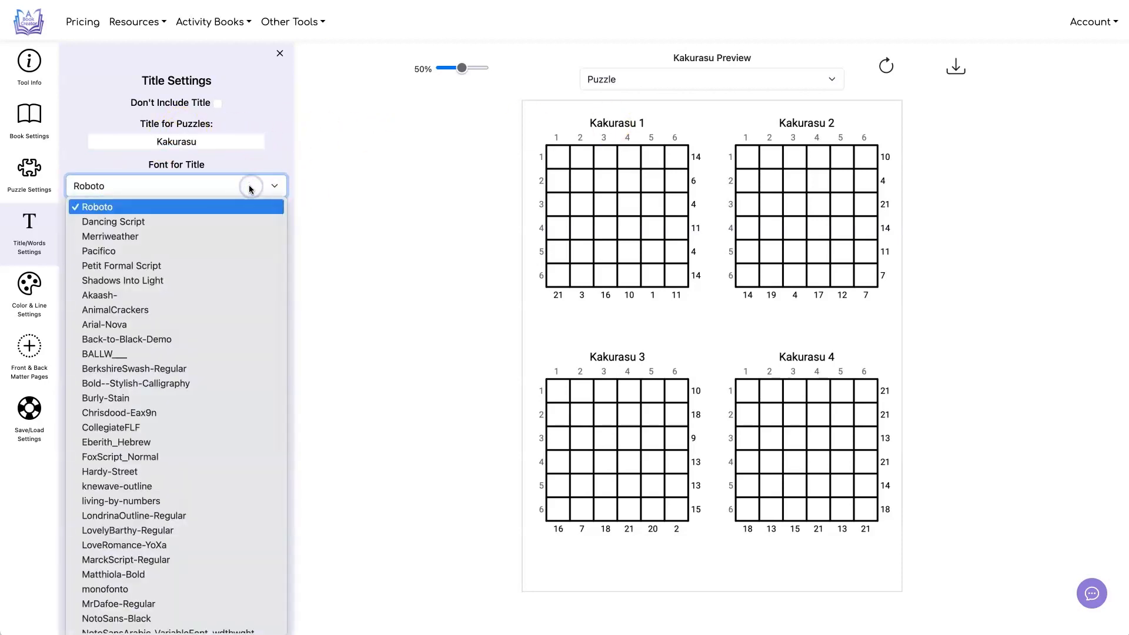
{"action": "left_click", "coordinate": [111, 236]}
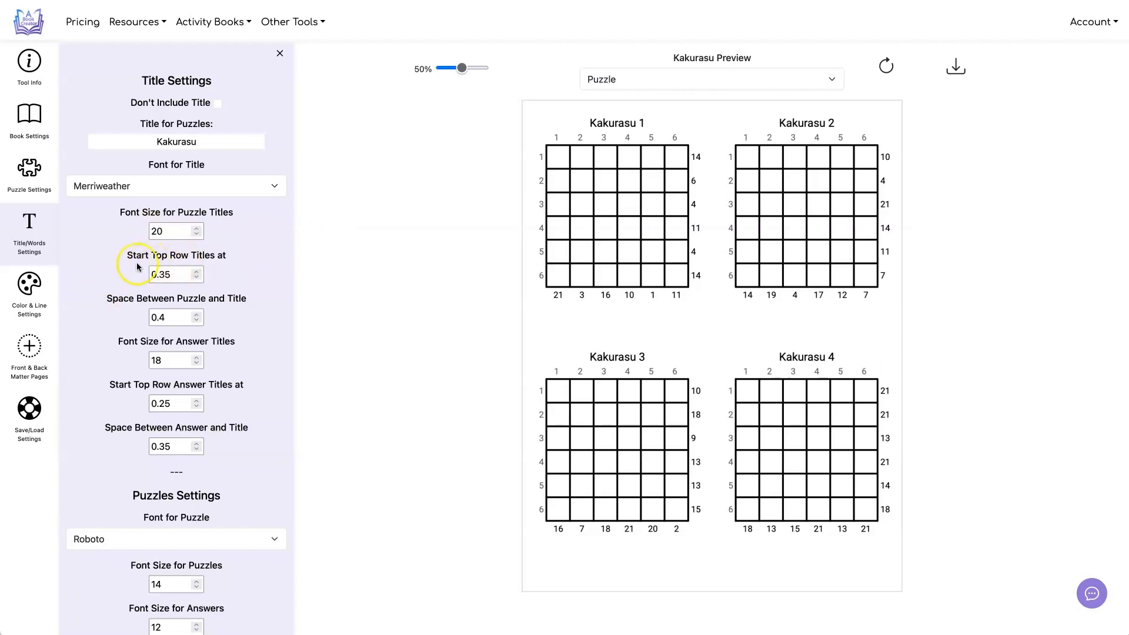
{"action": "mouse_move", "coordinate": [868, 123]}
{"action": "type", "text": "0.5"}
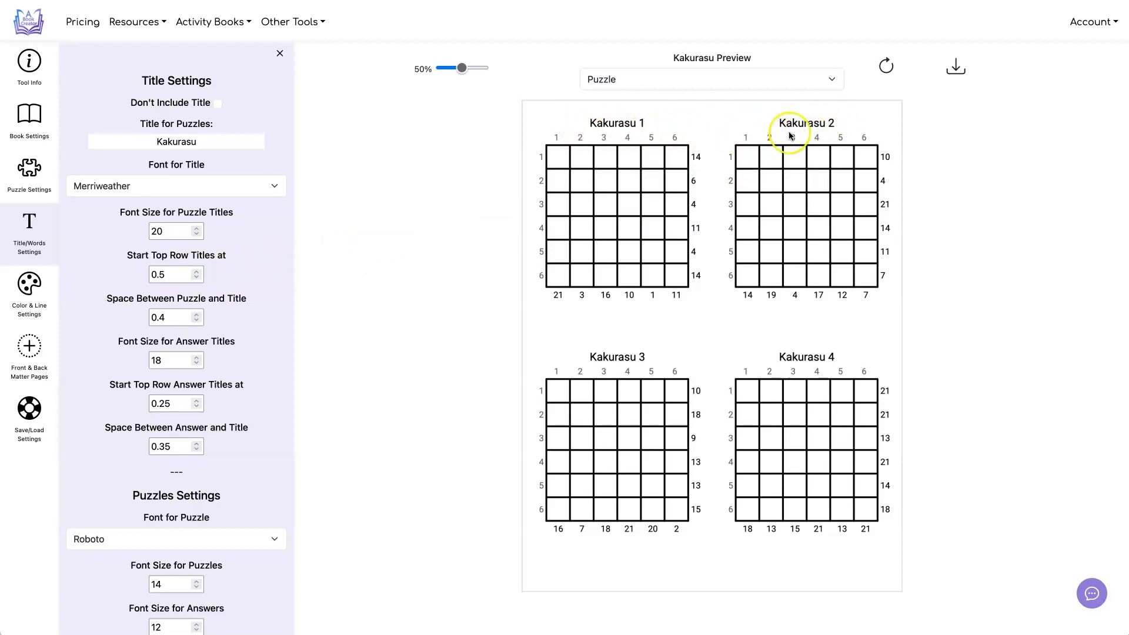
{"action": "mouse_move", "coordinate": [252, 303]}
{"action": "type", "text": "2"}
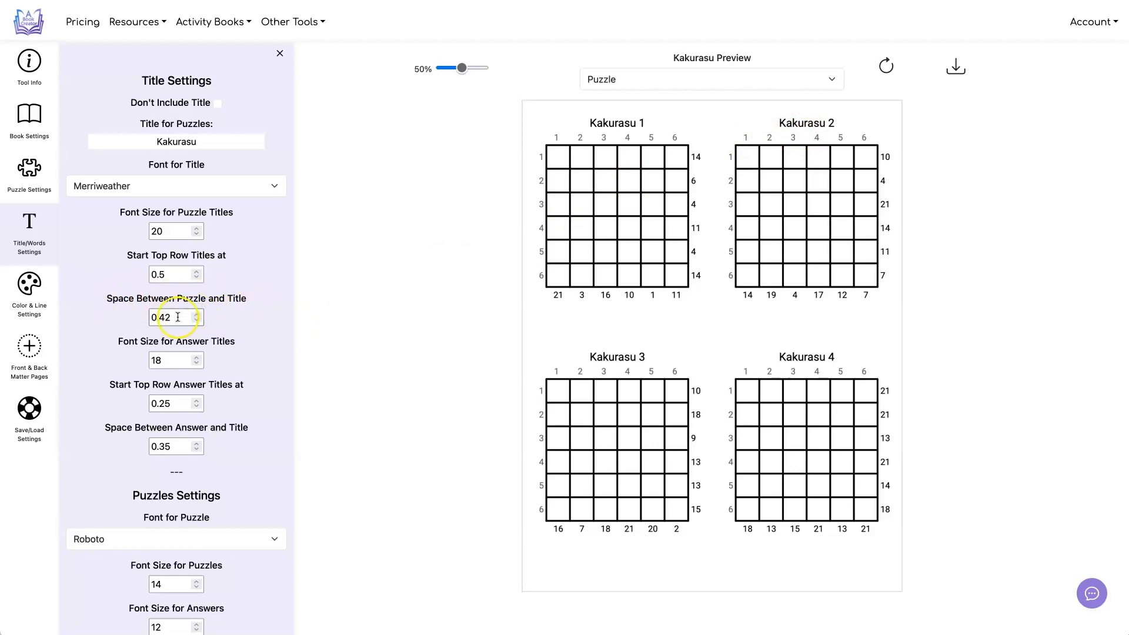
{"action": "type", "text": "0.6"}
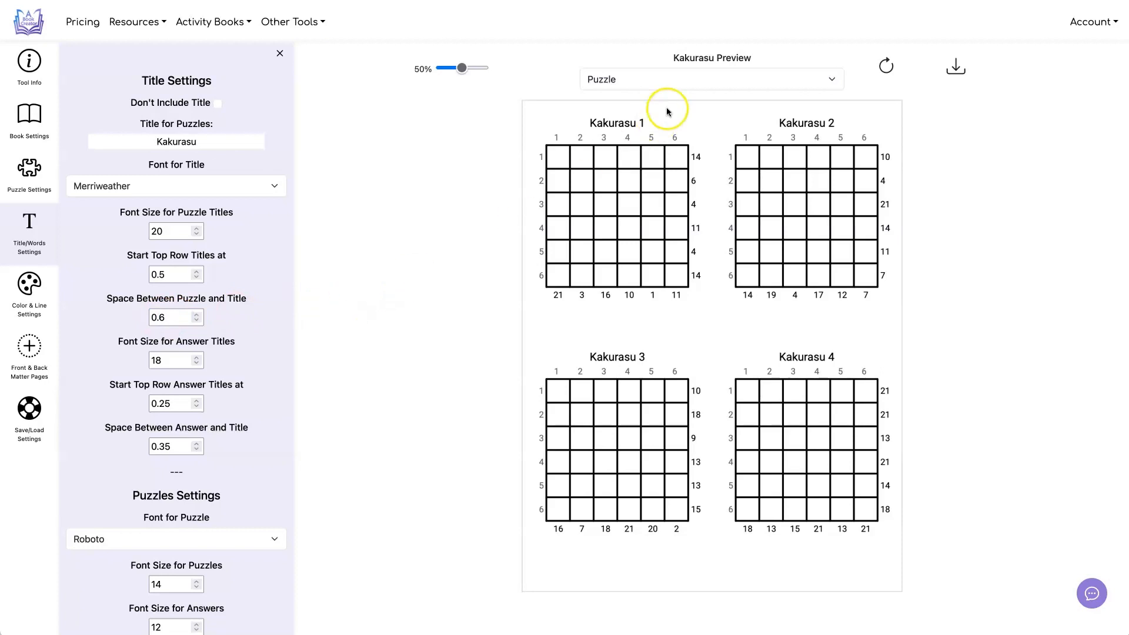
{"action": "mouse_move", "coordinate": [887, 64]}
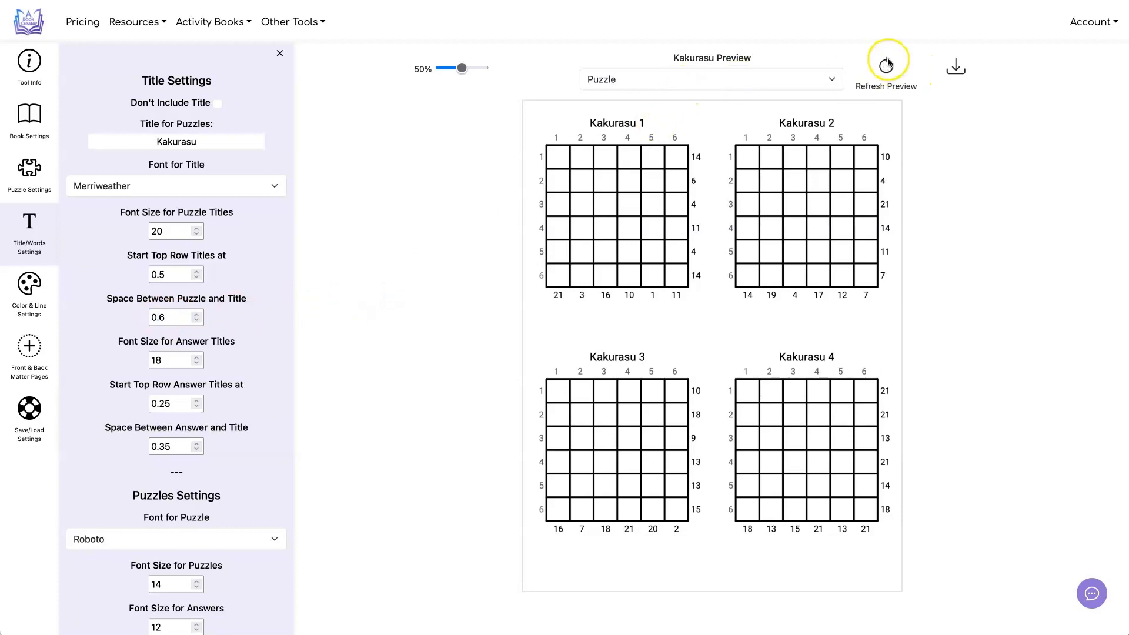
- Preview the answer pages, set answer title spacing to 0.4 and regenerate the preview
{"action": "left_click", "coordinate": [887, 64]}
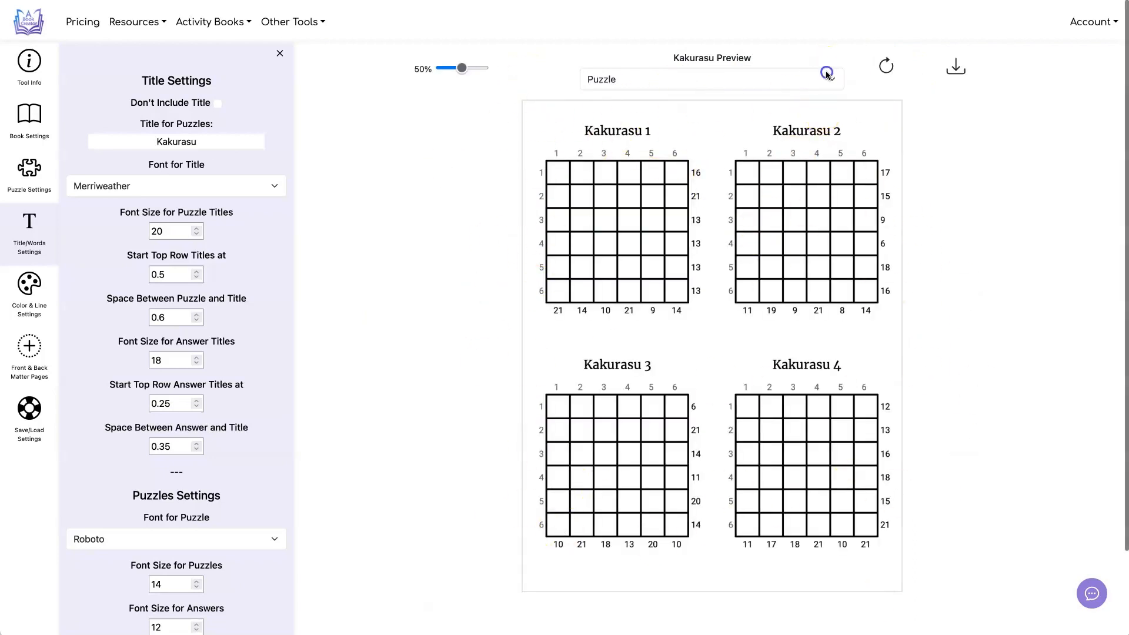
{"action": "left_click", "coordinate": [712, 79]}
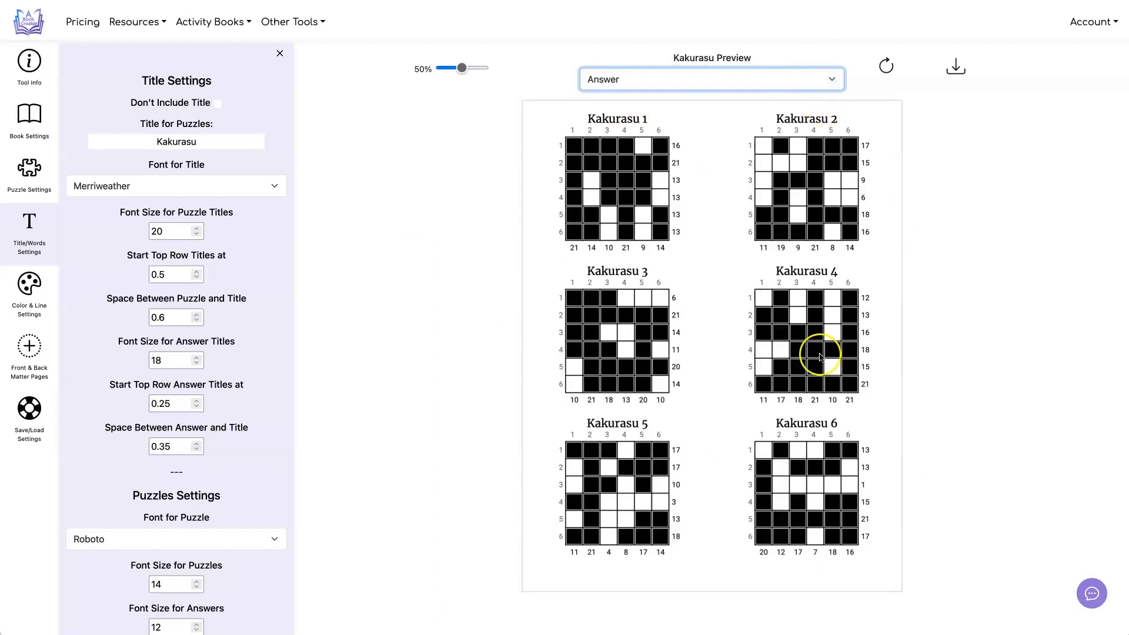
{"action": "mouse_move", "coordinate": [281, 209]}
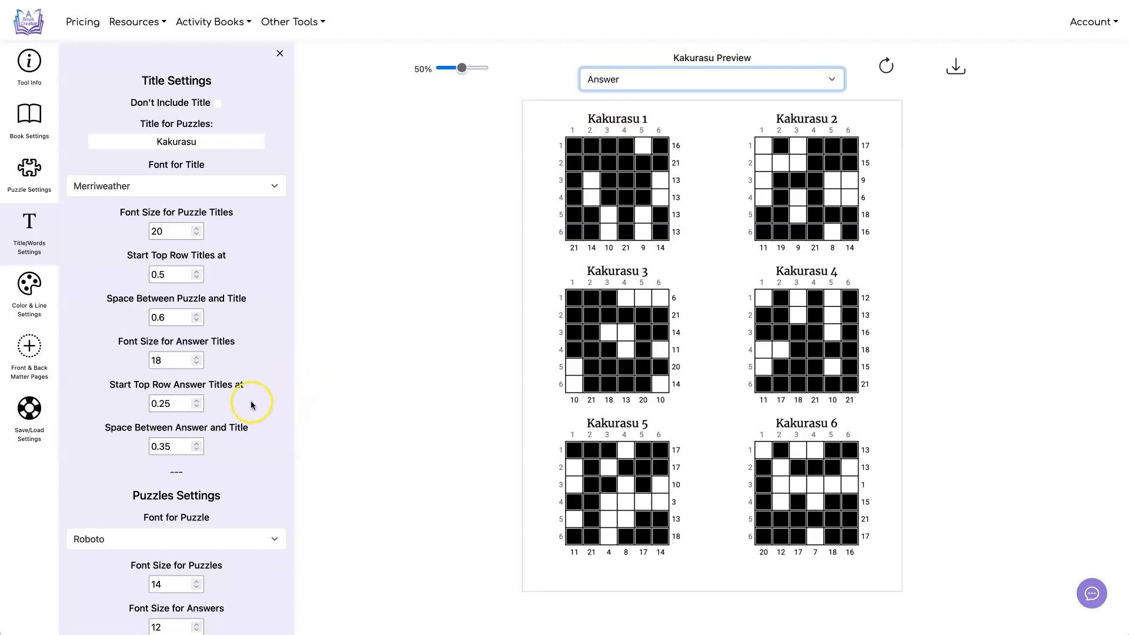
{"action": "mouse_move", "coordinate": [131, 435]}
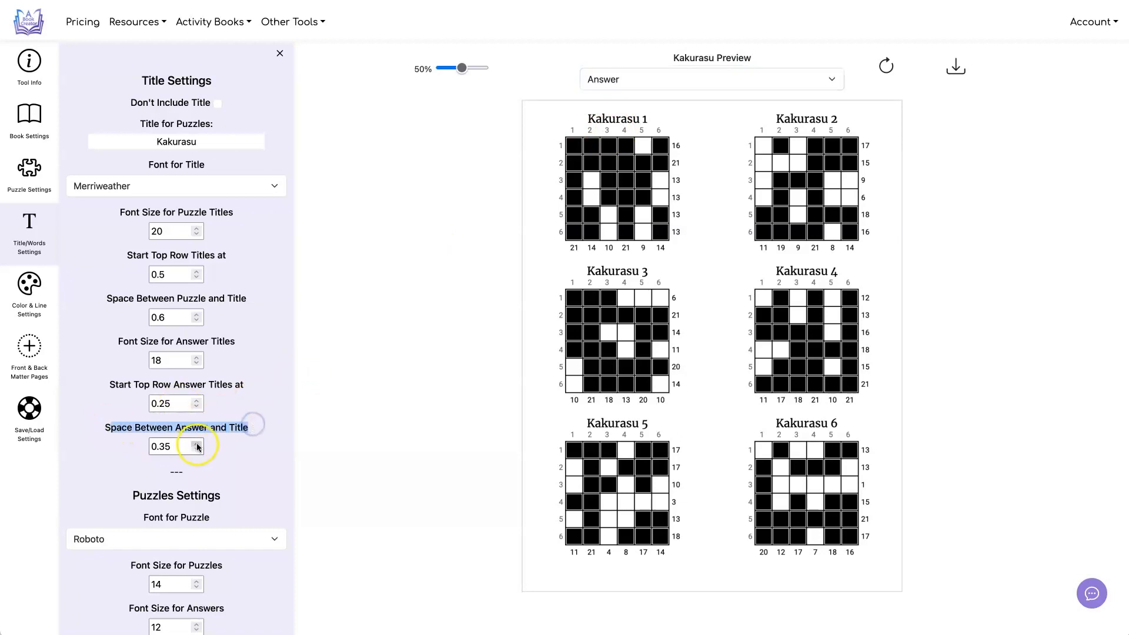
{"action": "left_click", "coordinate": [196, 441]}
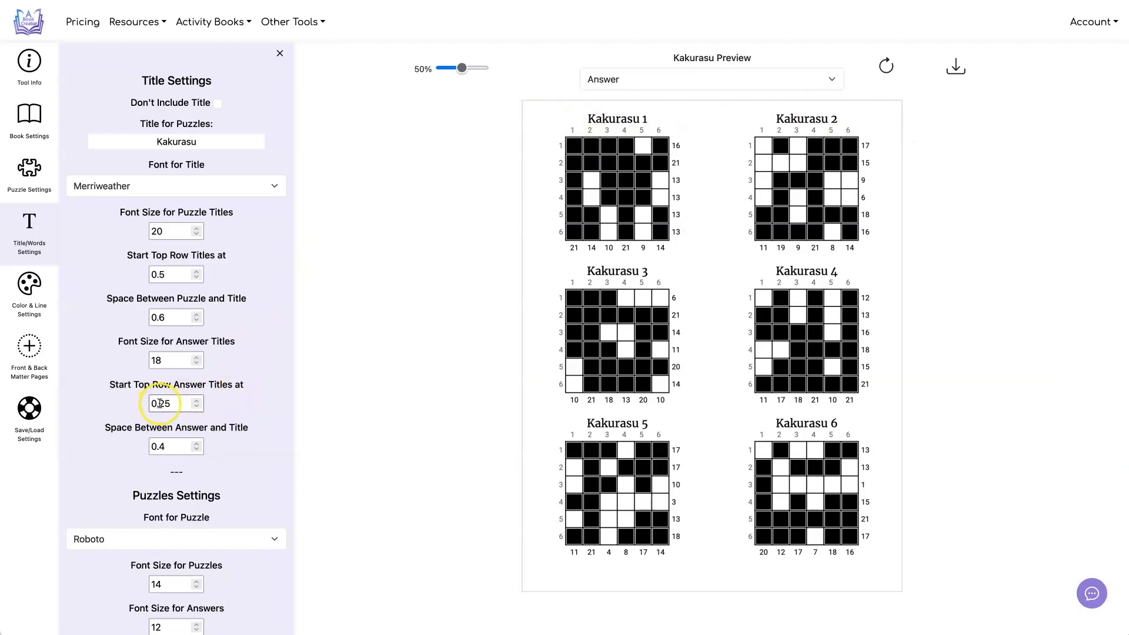
{"action": "type", "text": "0.4"}
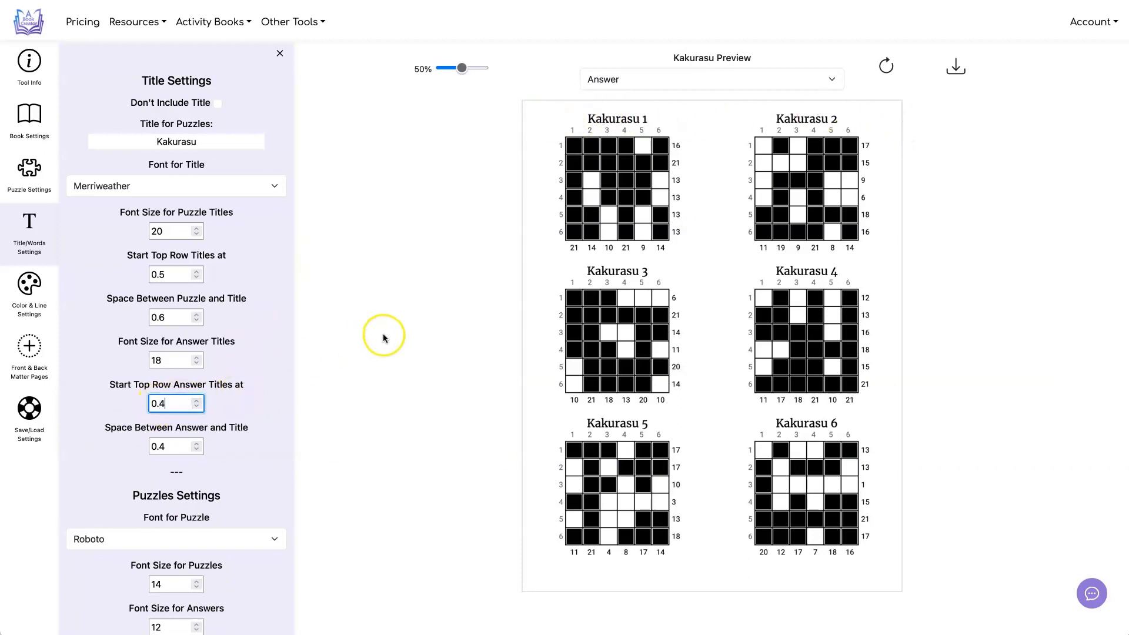
{"action": "left_click", "coordinate": [887, 66]}
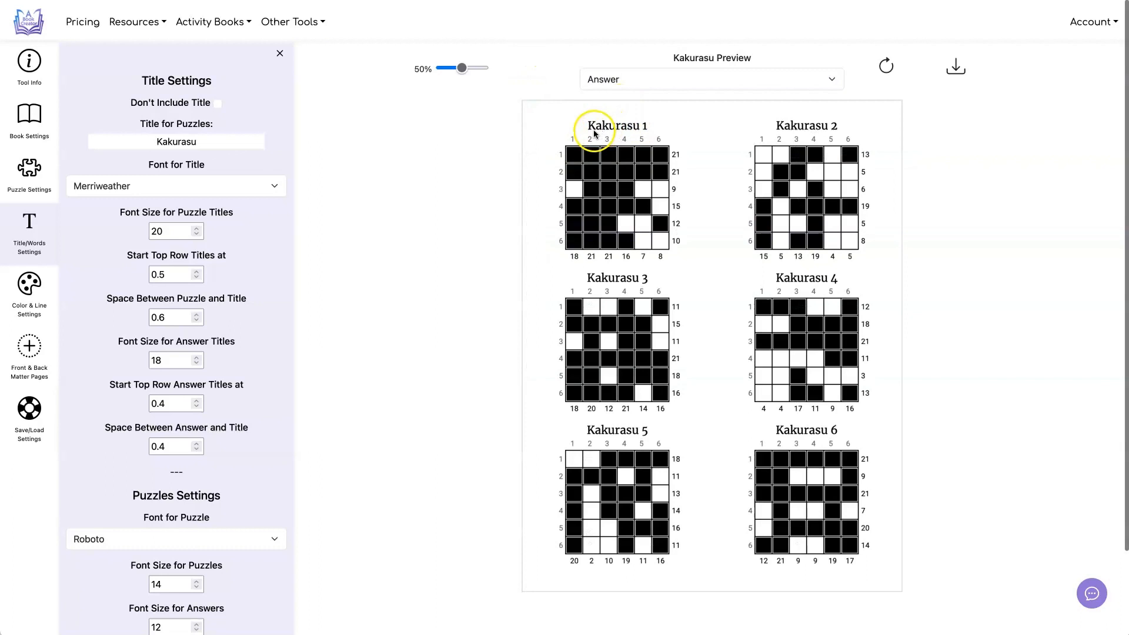
{"action": "mouse_move", "coordinate": [271, 538]}
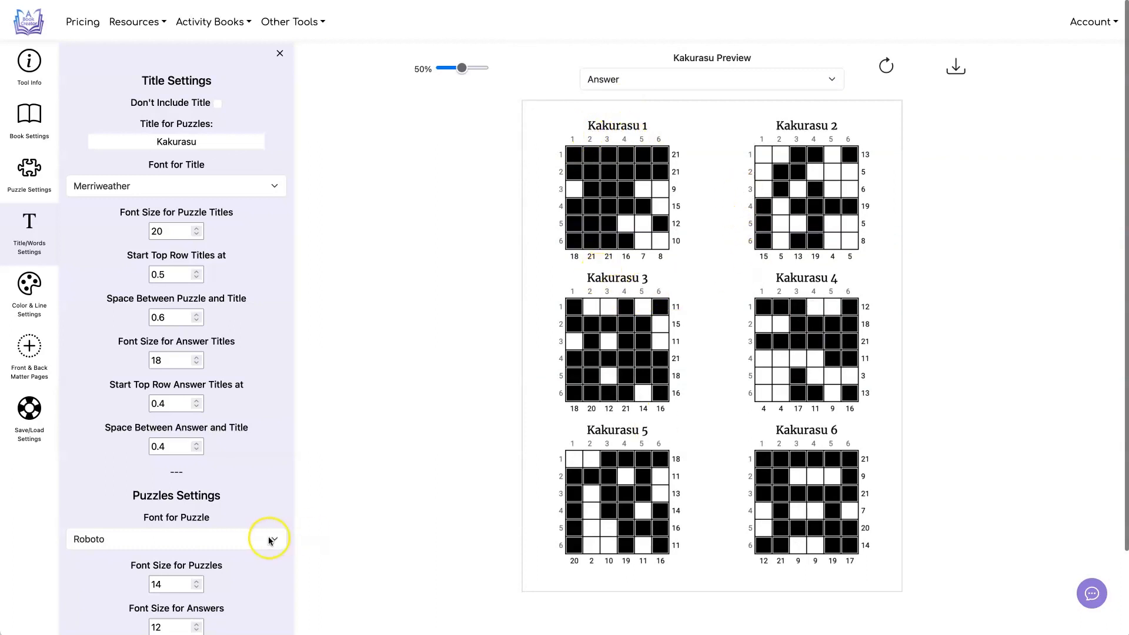
- Raise the puzzle number font size to 15 and regenerate the puzzle preview
{"action": "scroll", "scroll_direction": "down", "scroll_amount": 3}
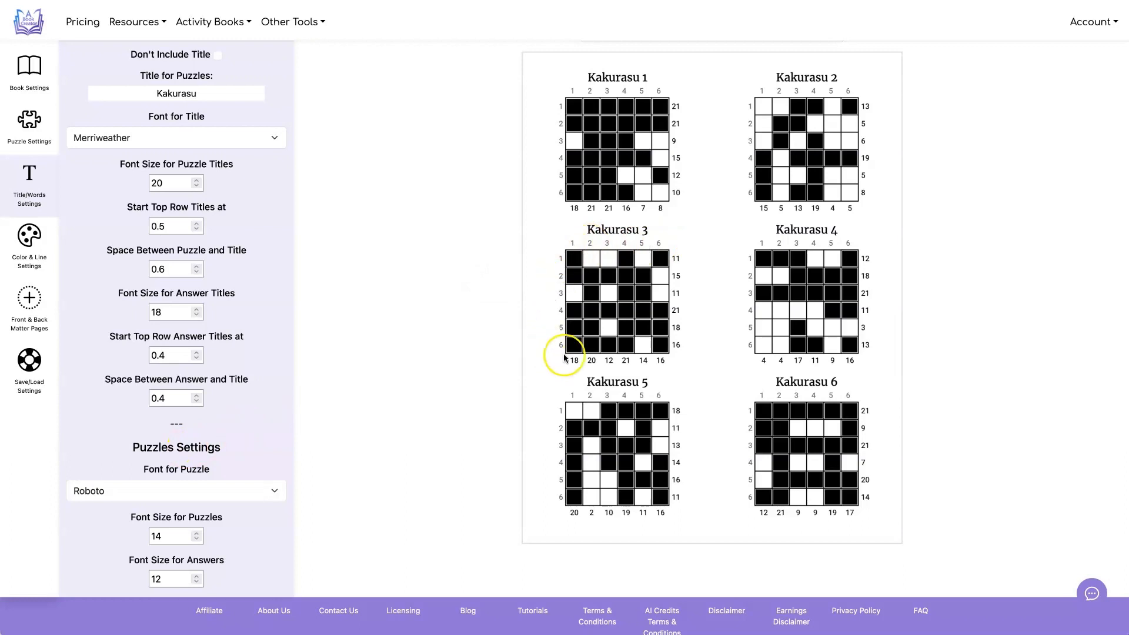
{"action": "mouse_move", "coordinate": [352, 480]}
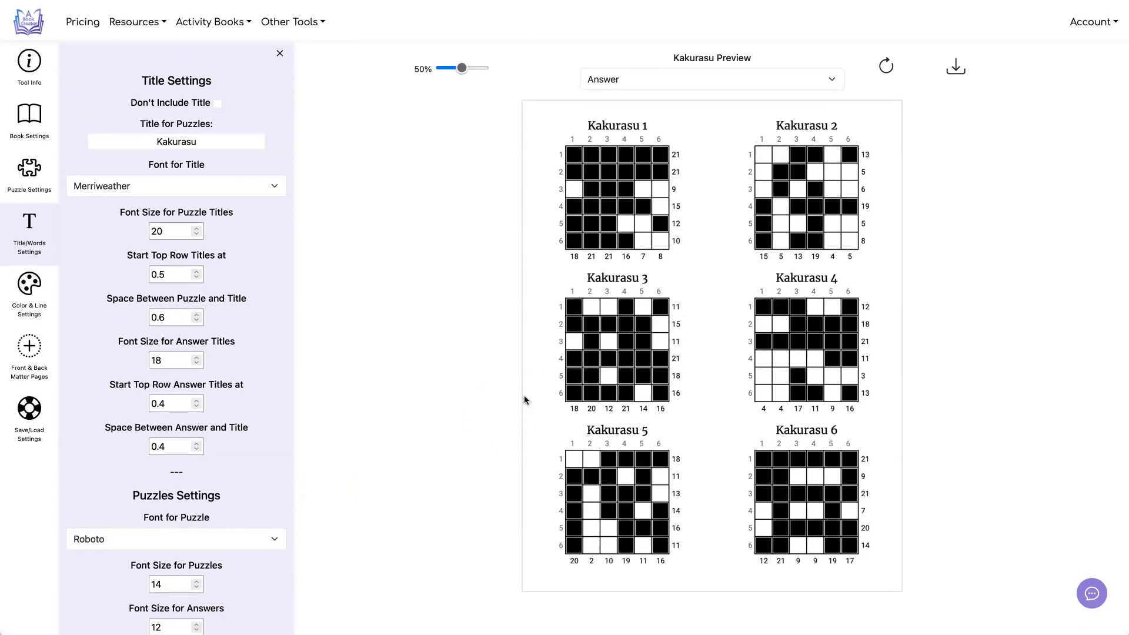
{"action": "scroll", "scroll_direction": "down", "scroll_amount": 3}
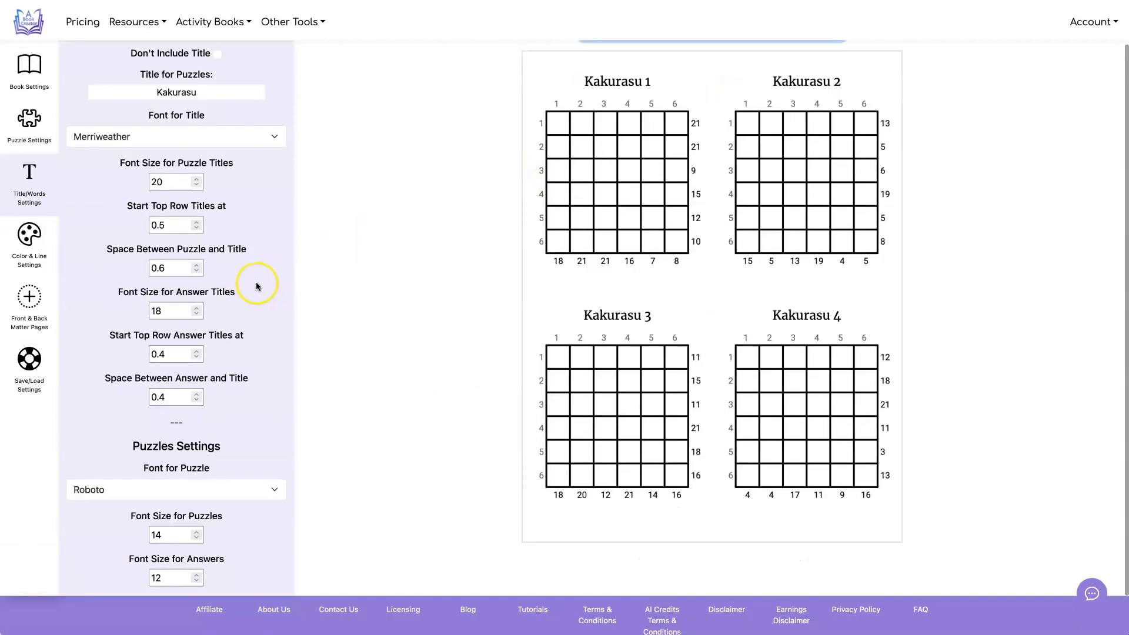
{"action": "left_click", "coordinate": [196, 486]}
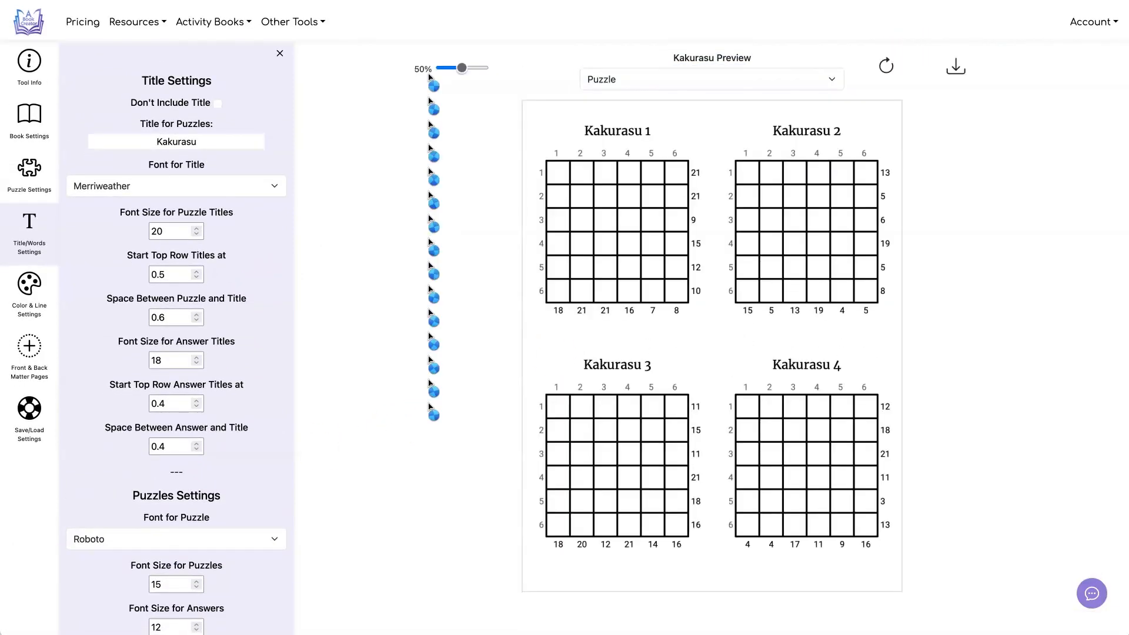
{"action": "left_click", "coordinate": [886, 66]}
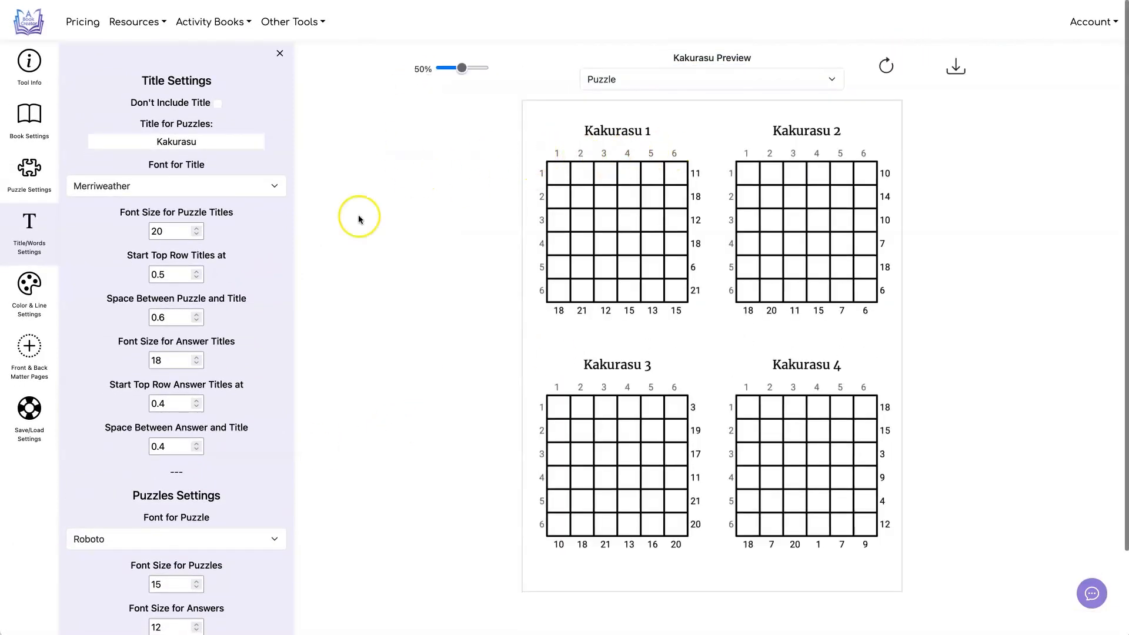
{"action": "left_click", "coordinate": [28, 287]}
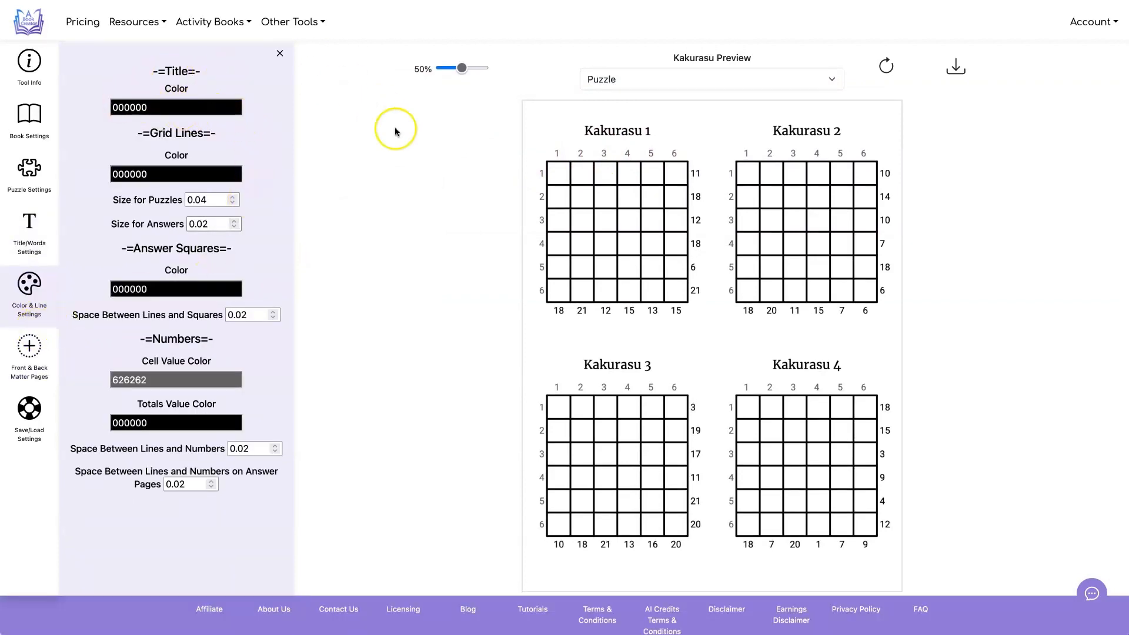
{"action": "mouse_move", "coordinate": [399, 143]}
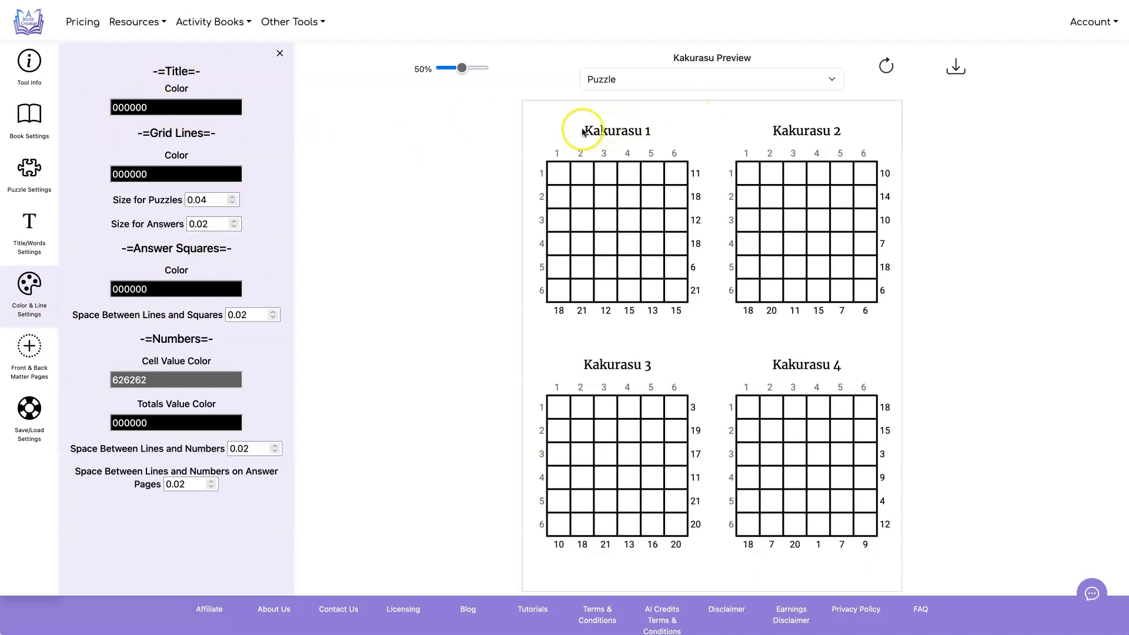
- Make titles orange and answer squares grey, checking the answer-page preview
{"action": "left_click", "coordinate": [175, 107]}
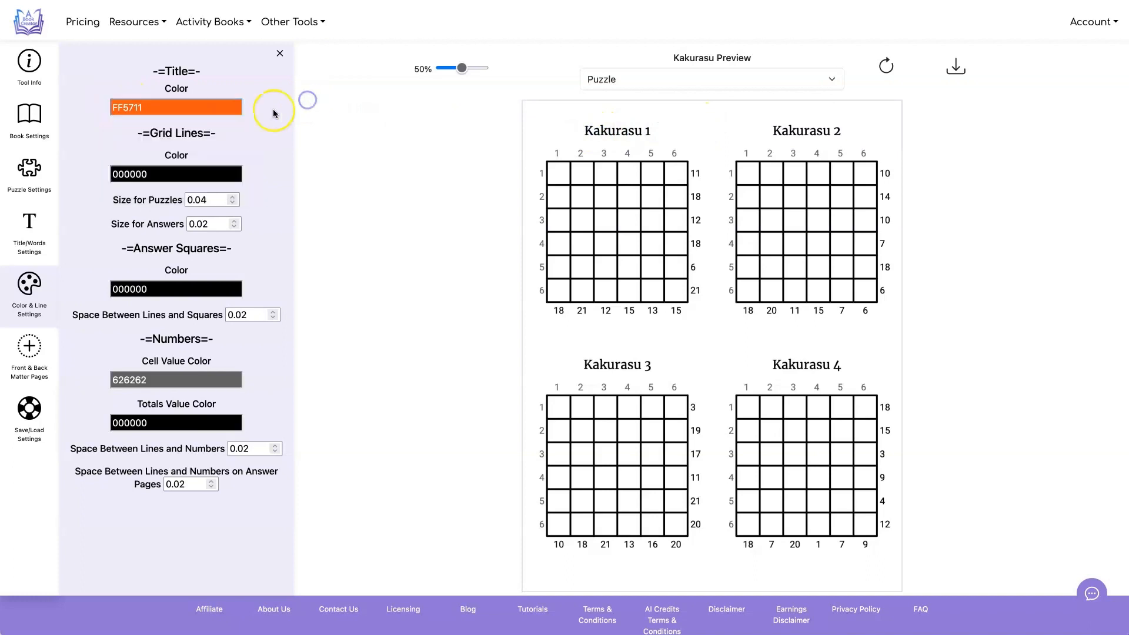
{"action": "left_click", "coordinate": [175, 174]}
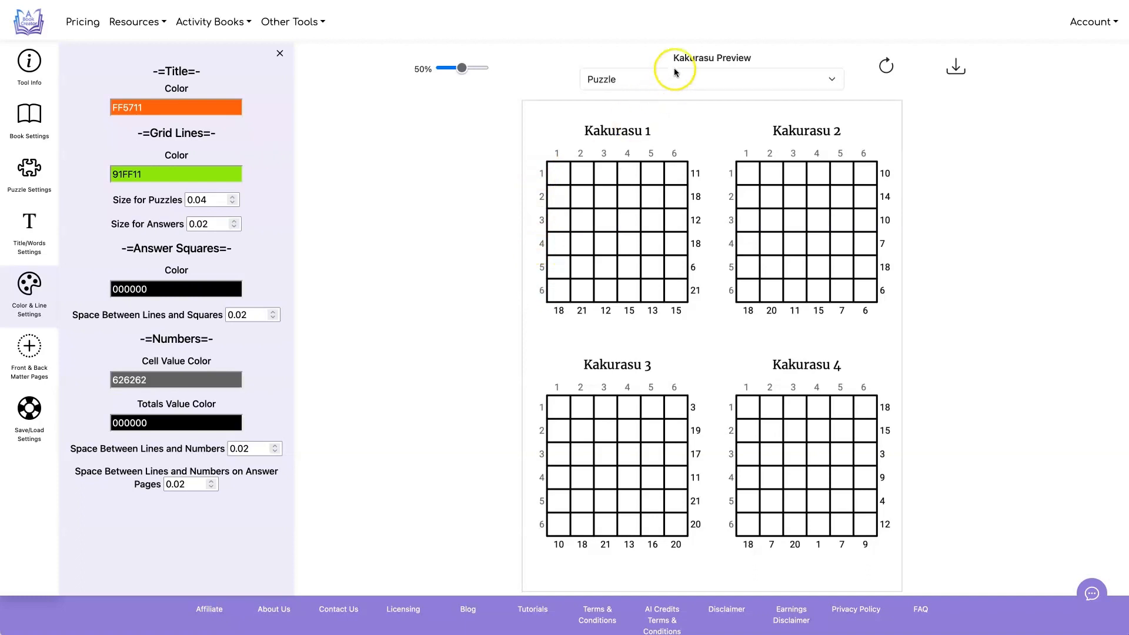
{"action": "left_click", "coordinate": [709, 79]}
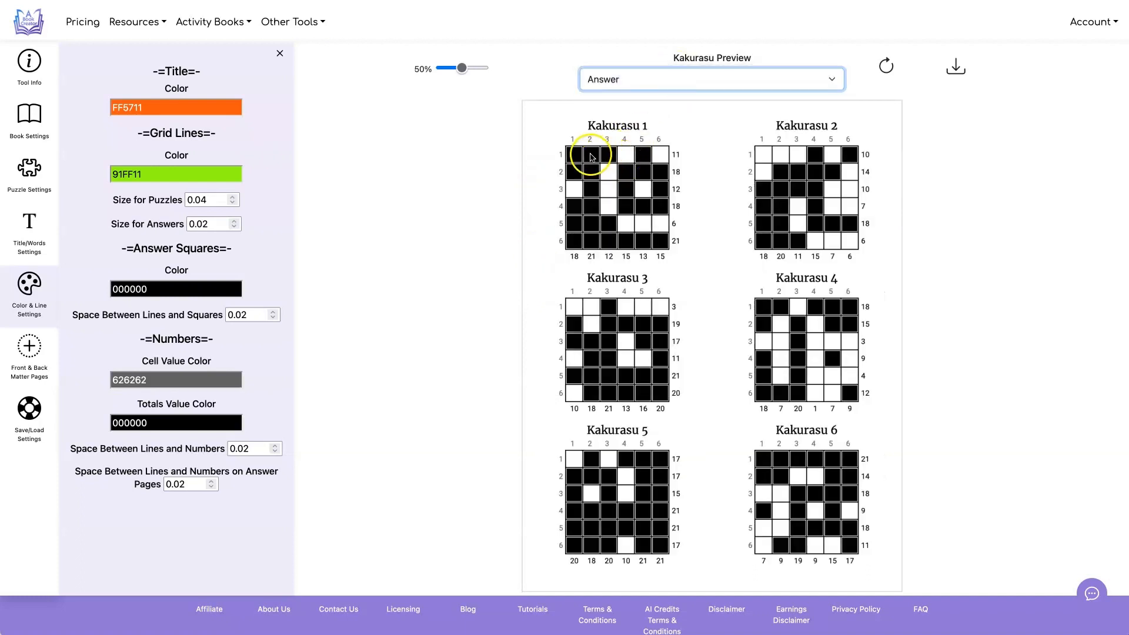
{"action": "left_click", "coordinate": [176, 289]}
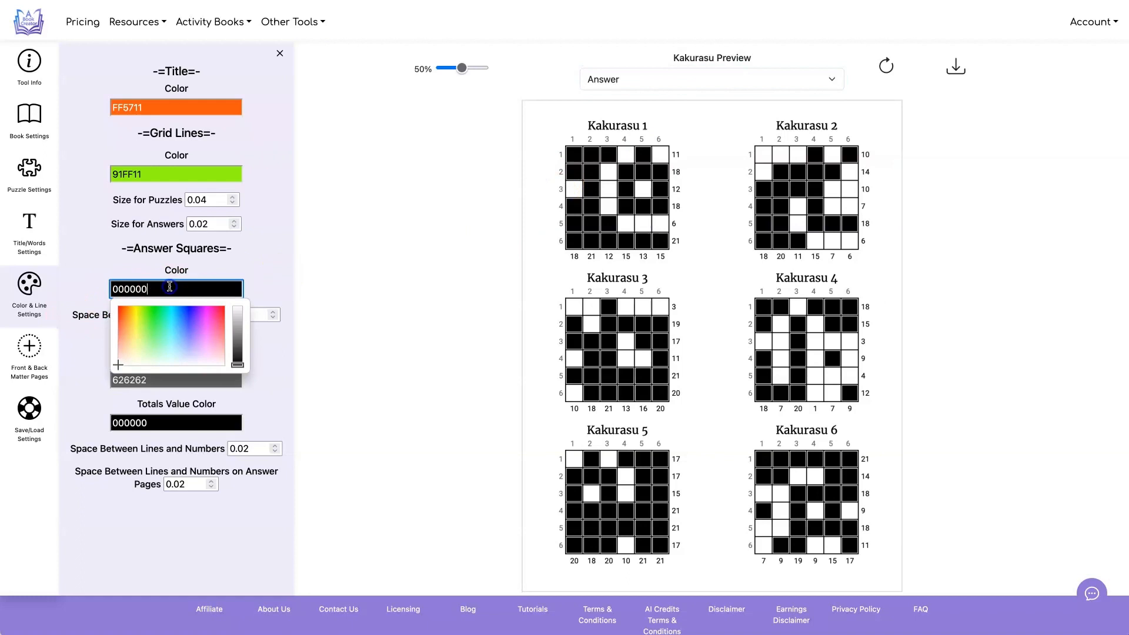
{"action": "left_click", "coordinate": [310, 258]}
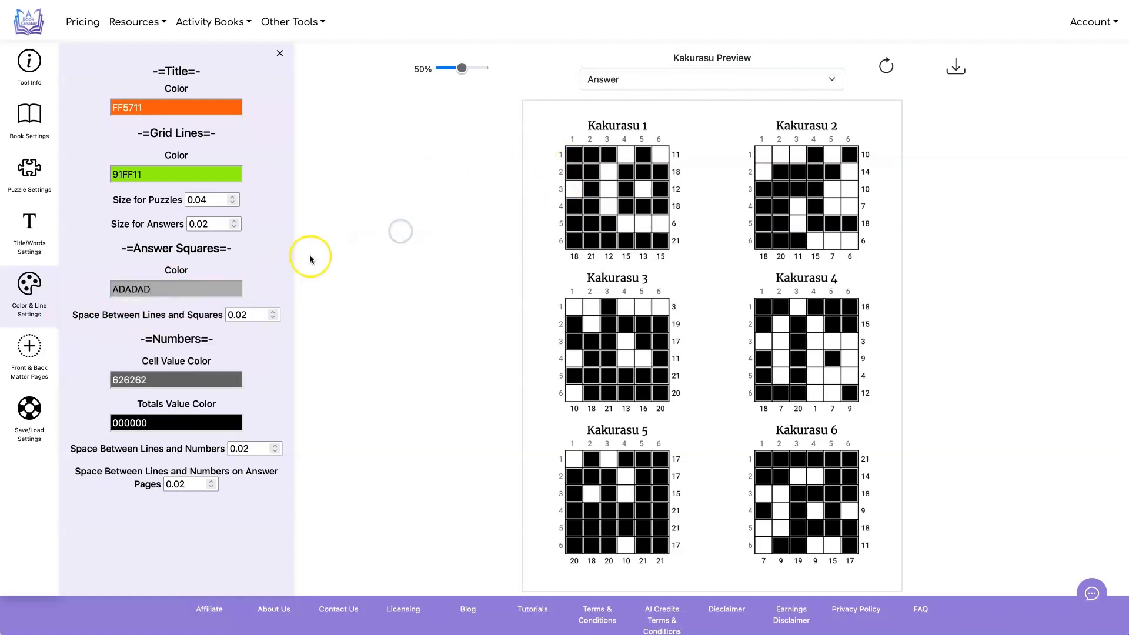
- Make cell values dark purple and regenerate the preview to show the new colours
{"action": "left_click", "coordinate": [710, 79]}
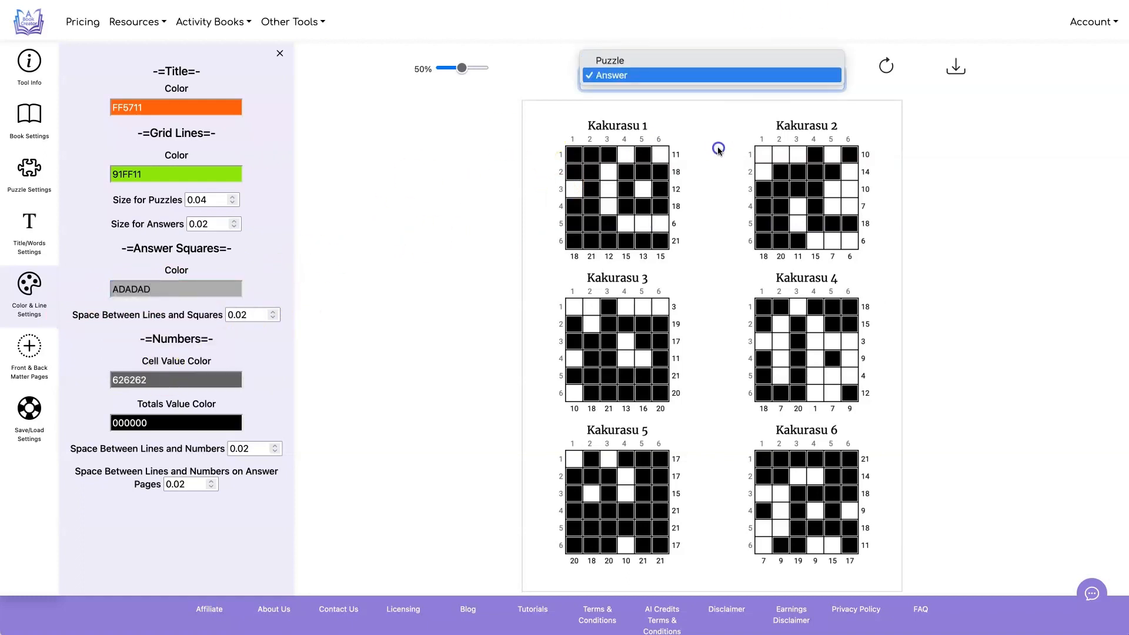
{"action": "mouse_move", "coordinate": [564, 249]}
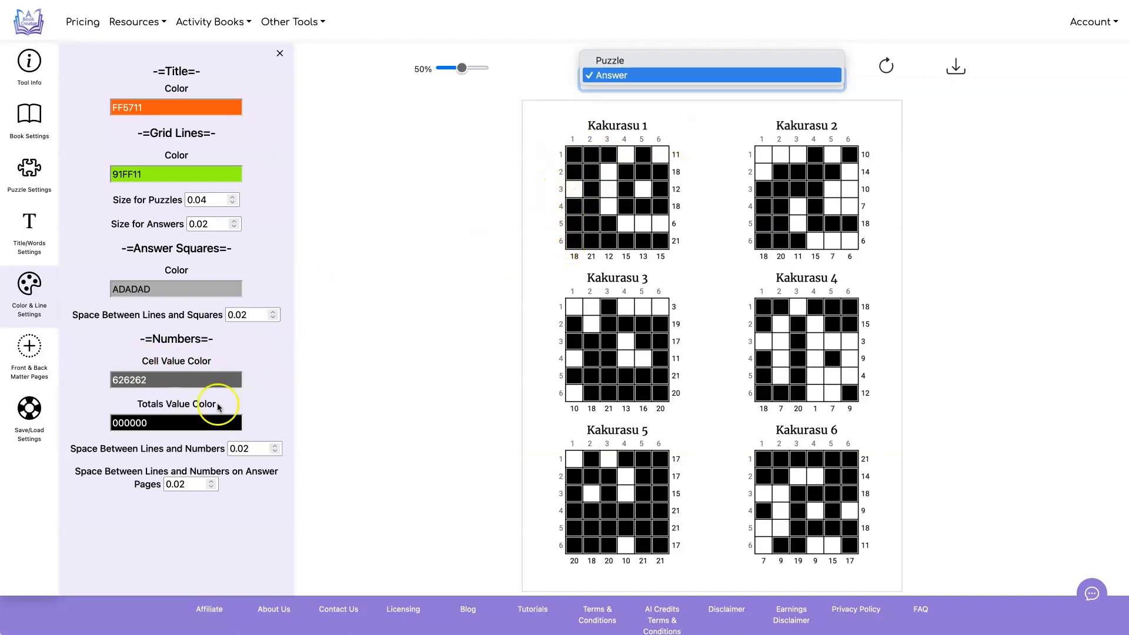
{"action": "left_click", "coordinate": [175, 380]}
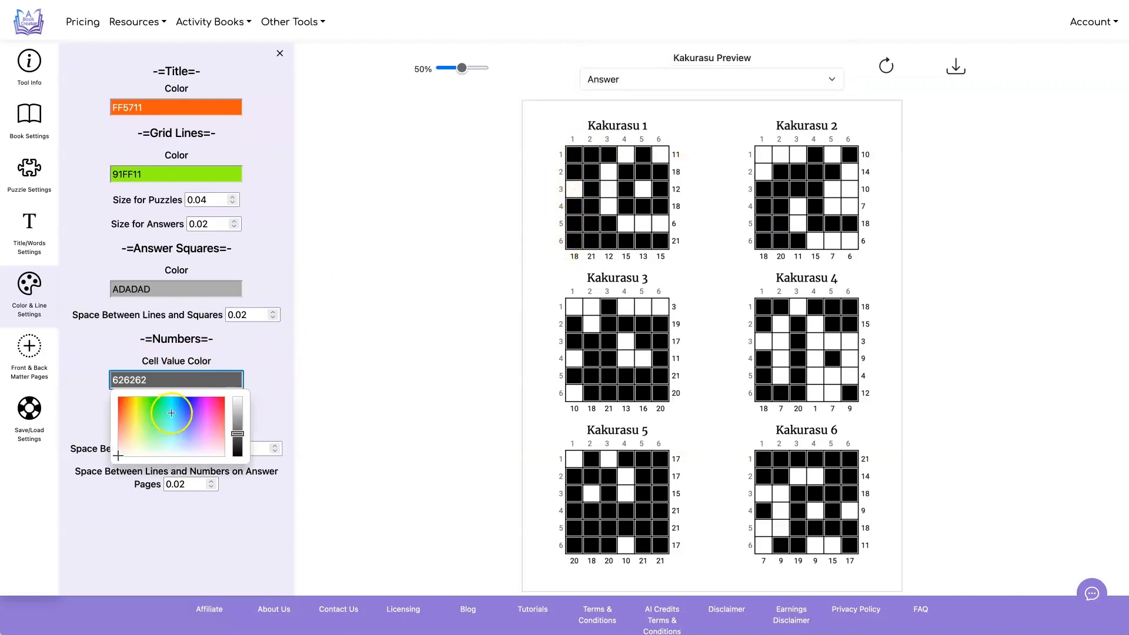
{"action": "left_click", "coordinate": [171, 413]}
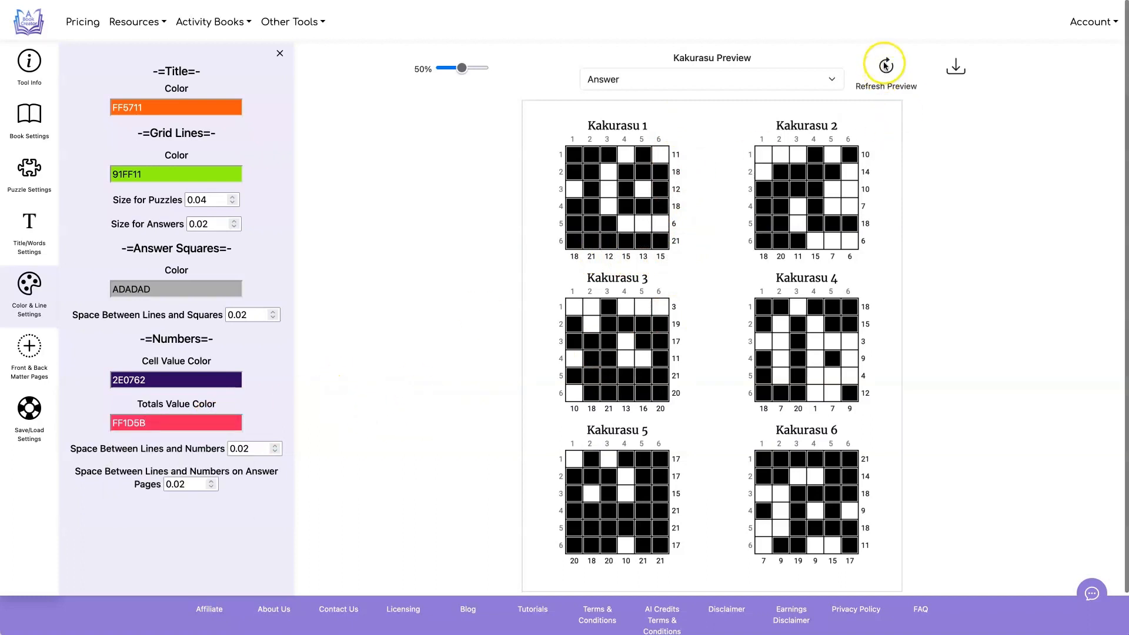
{"action": "left_click", "coordinate": [885, 64]}
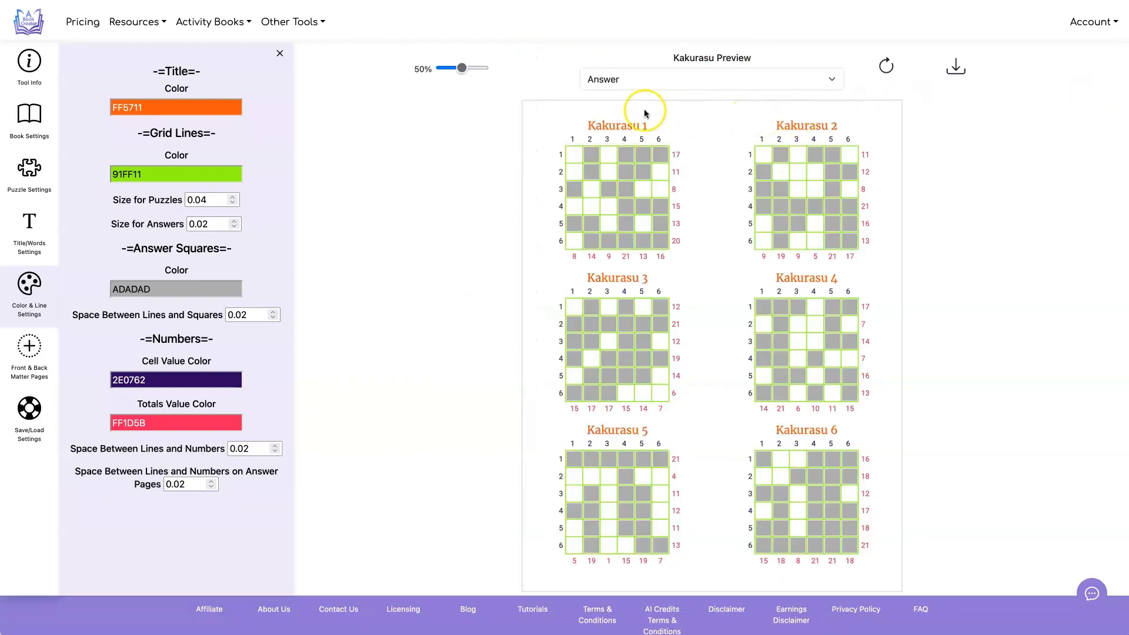
{"action": "mouse_move", "coordinate": [791, 503]}
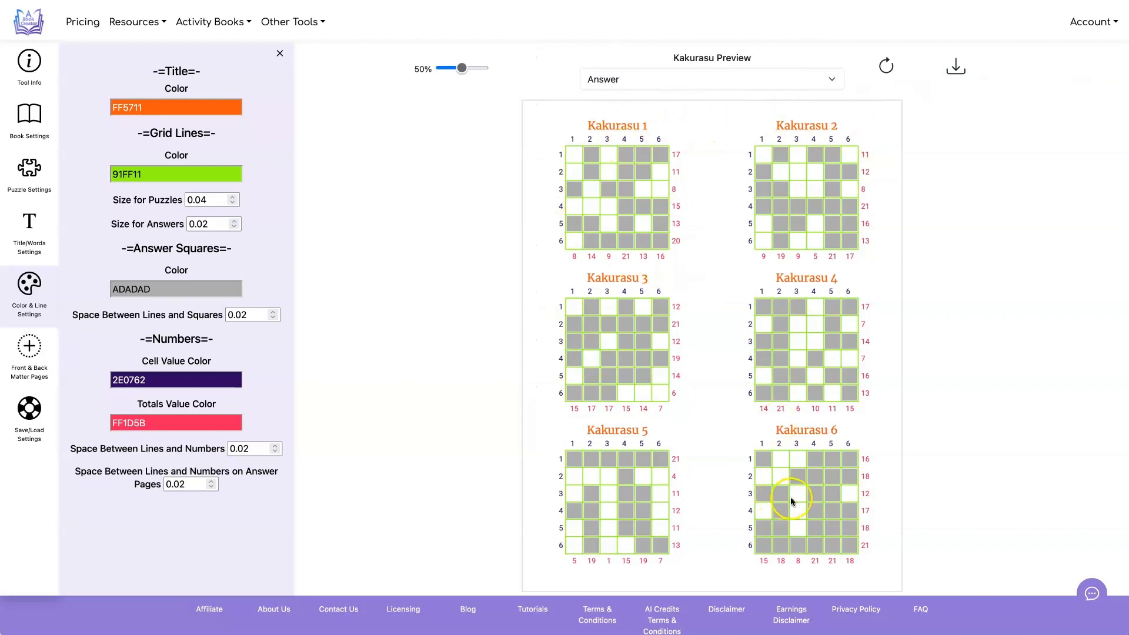
{"action": "left_click", "coordinate": [710, 79]}
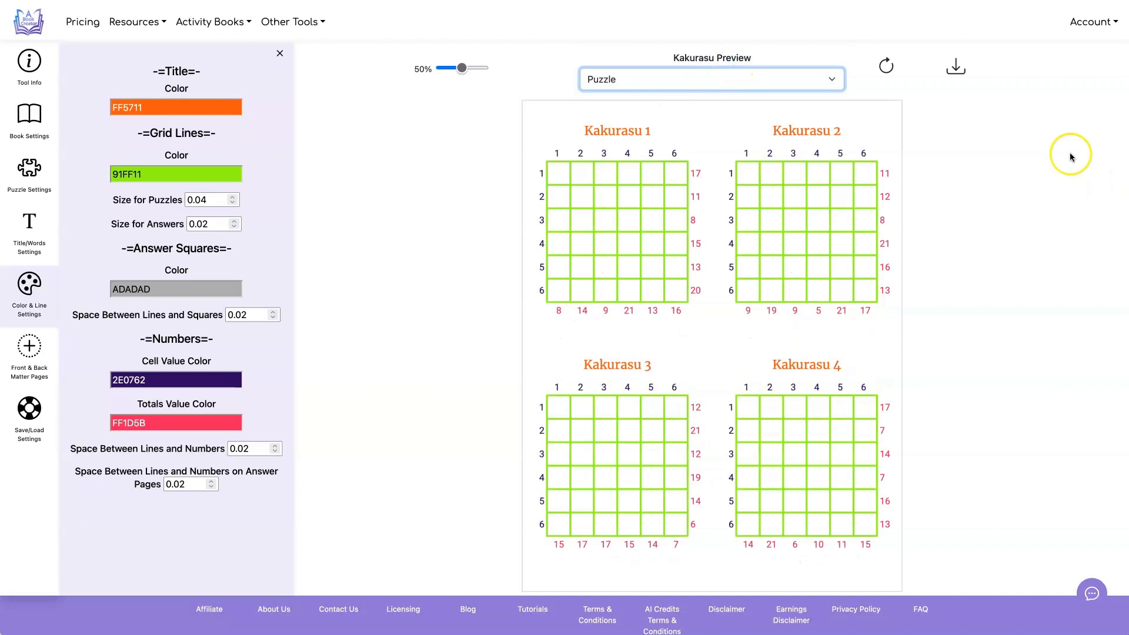
{"action": "mouse_move", "coordinate": [1031, 134]}
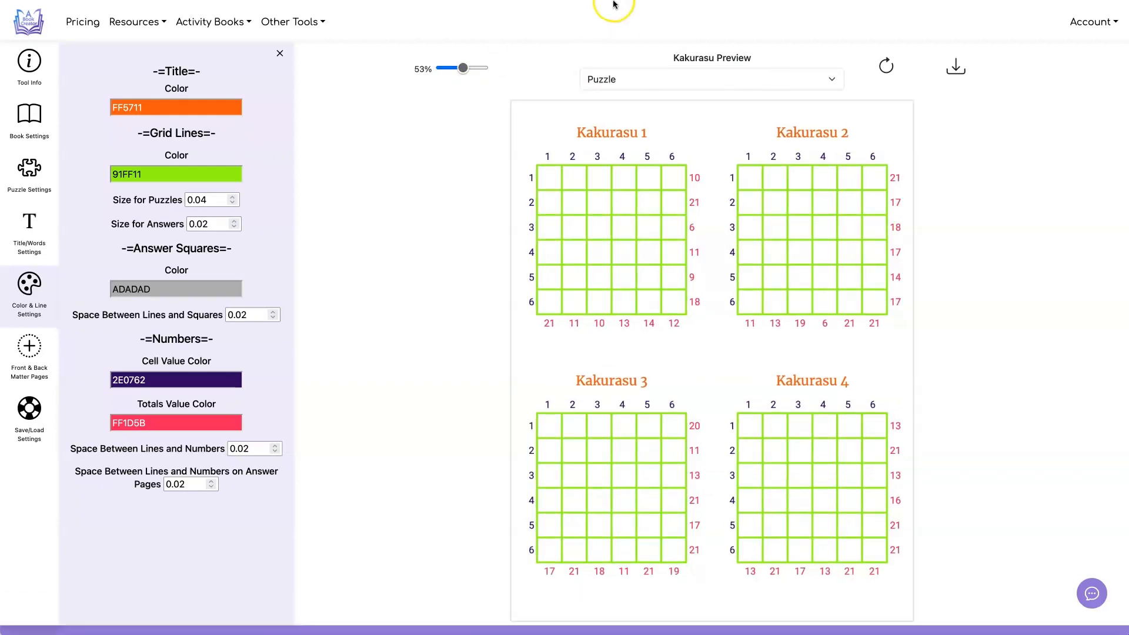
{"action": "mouse_move", "coordinate": [541, 166]}
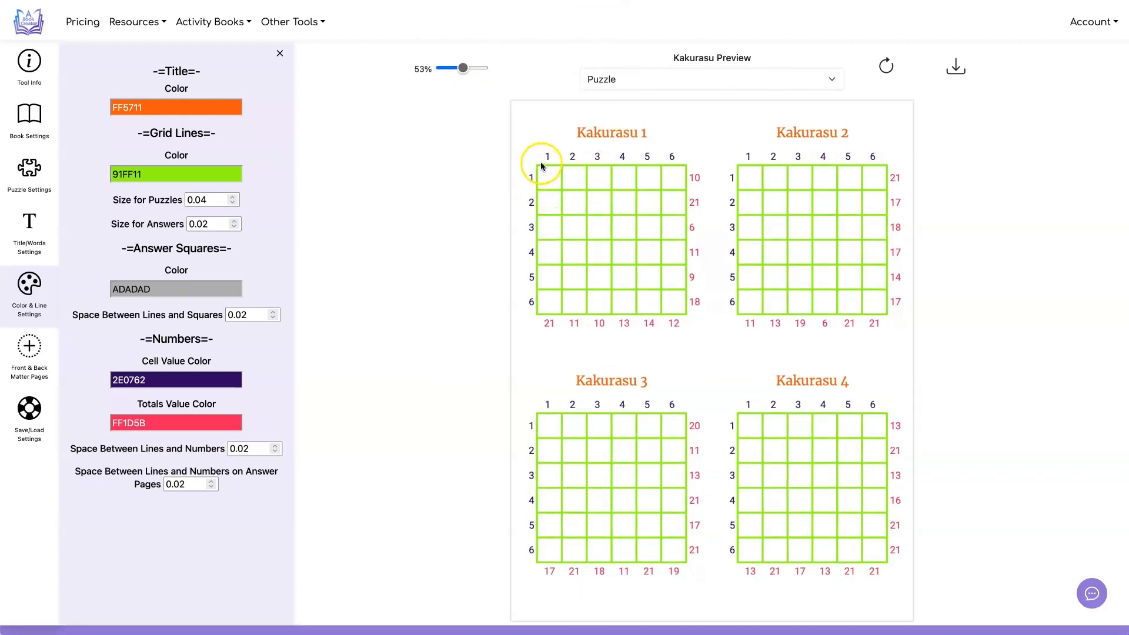
{"action": "mouse_move", "coordinate": [673, 179]}
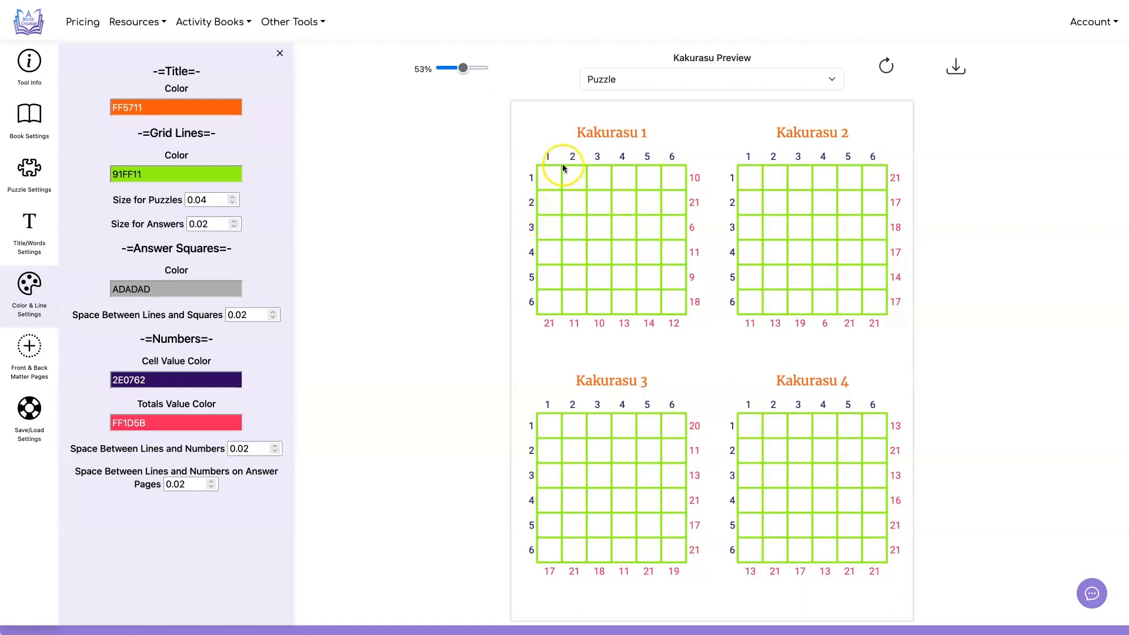
- Regenerate with thinner grid lines and enlarge the answer preview to inspect the squares
{"action": "left_click", "coordinate": [711, 79]}
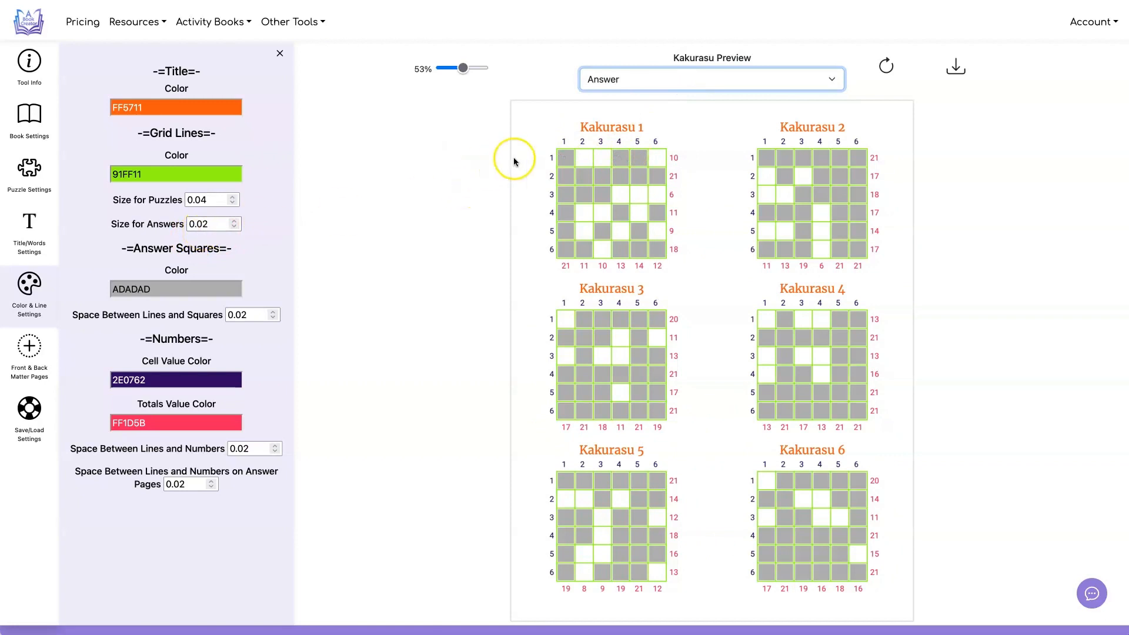
{"action": "left_click", "coordinate": [710, 79]}
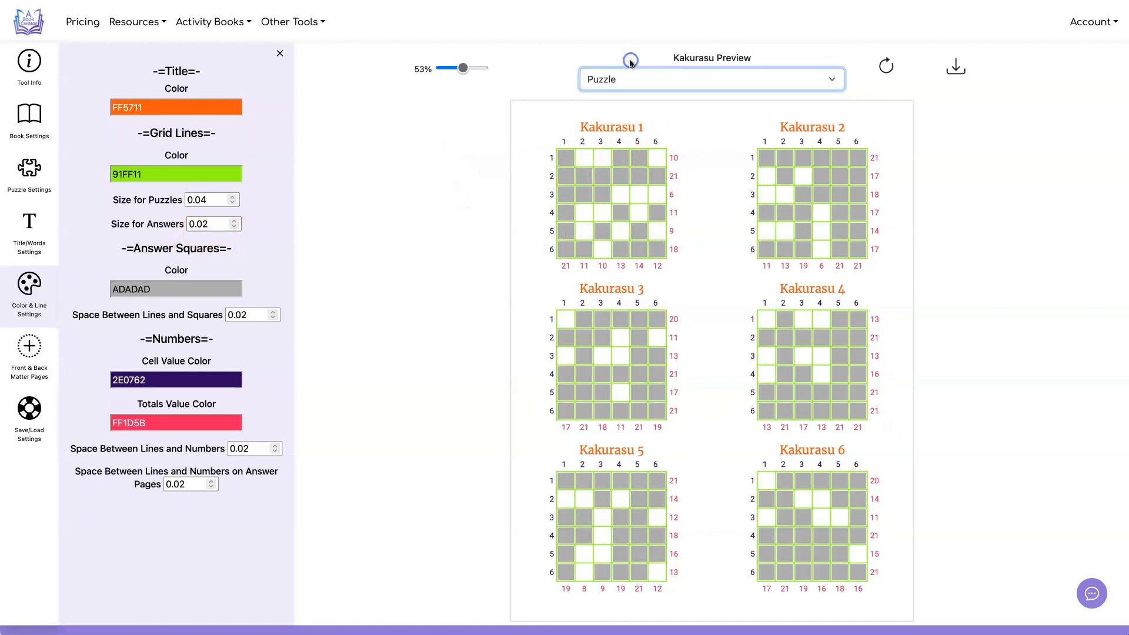
{"action": "left_click", "coordinate": [208, 200]}
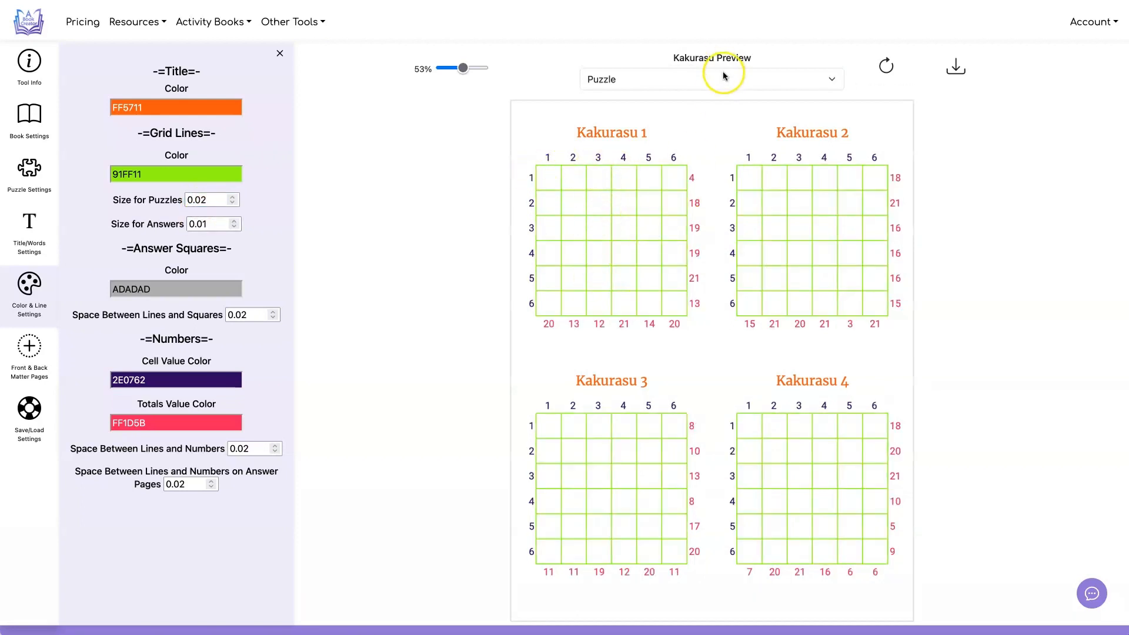
{"action": "left_click", "coordinate": [710, 79]}
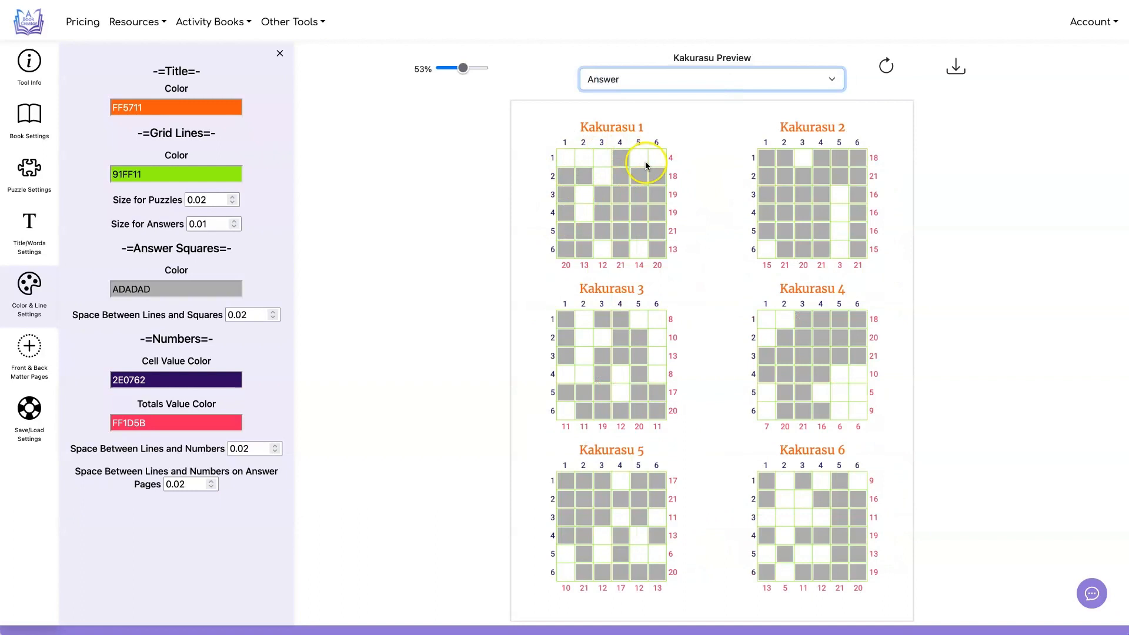
{"action": "left_click", "coordinate": [711, 78]}
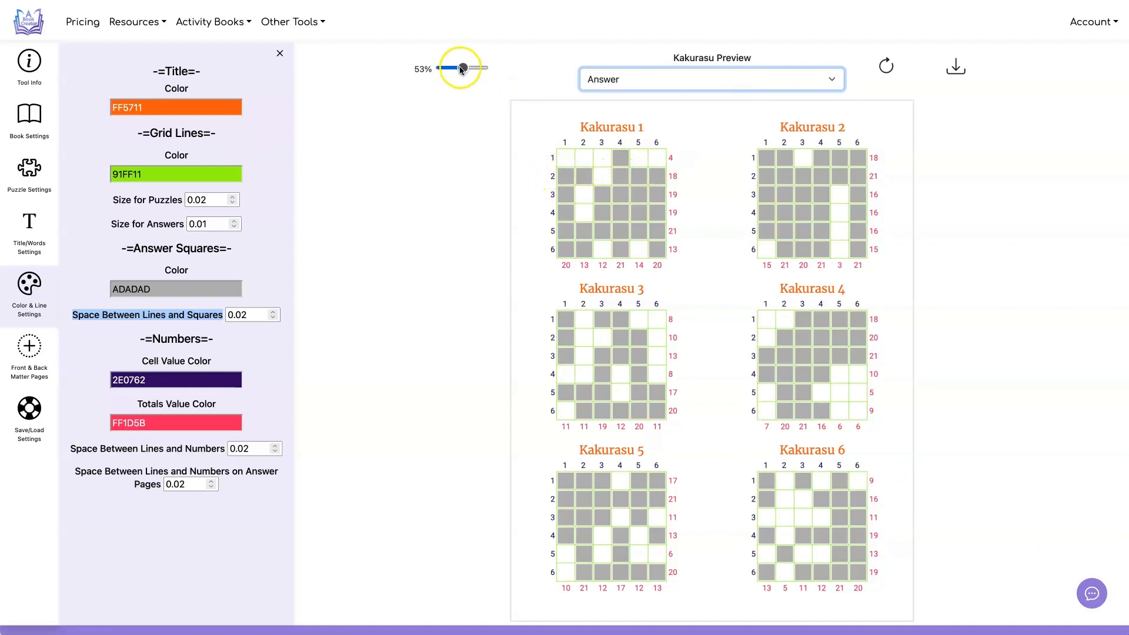
{"action": "left_click_drag", "start_coordinate": [461, 69], "coordinate": [475, 68]}
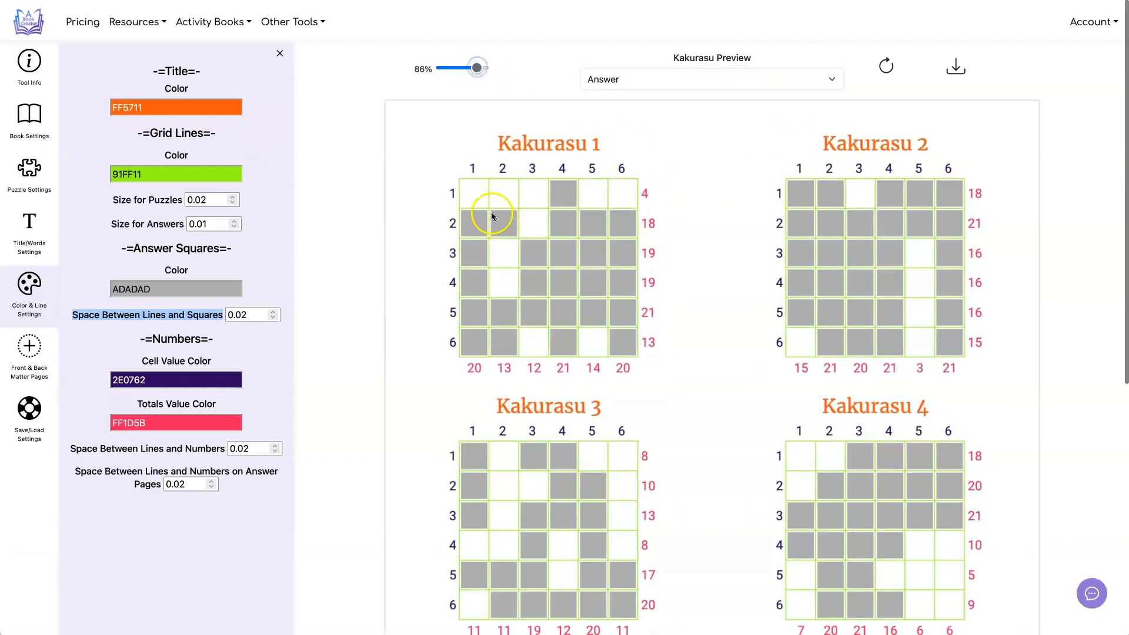
- Set Space Between Lines and Squares to 0.06 so grey squares sit inset from the lines
{"action": "left_click", "coordinate": [248, 315]}
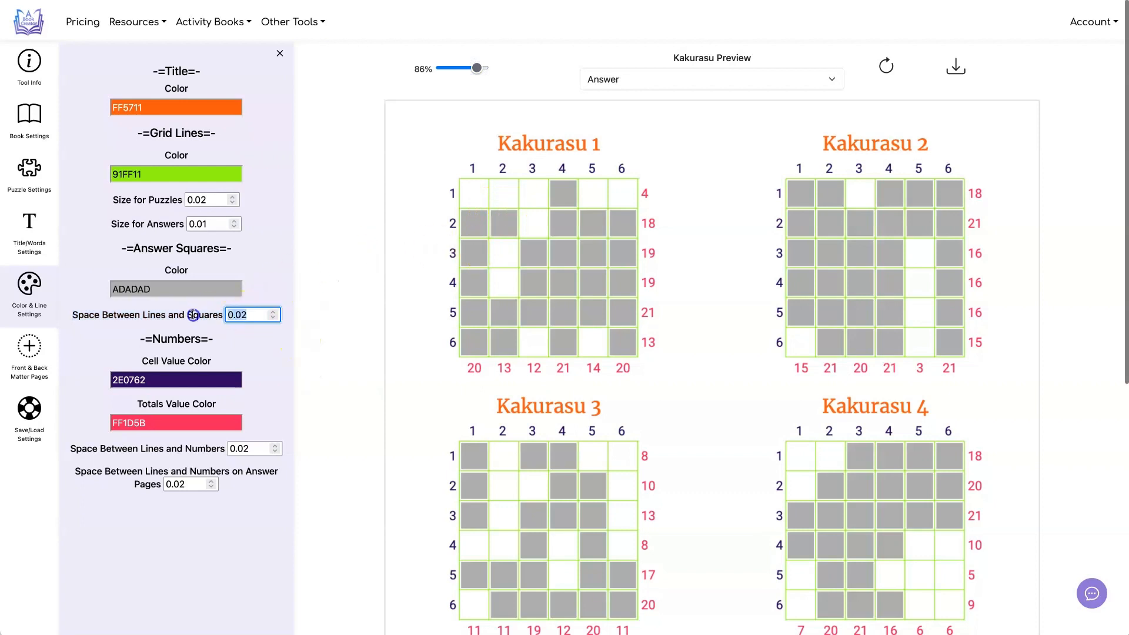
{"action": "type", "text": "0"}
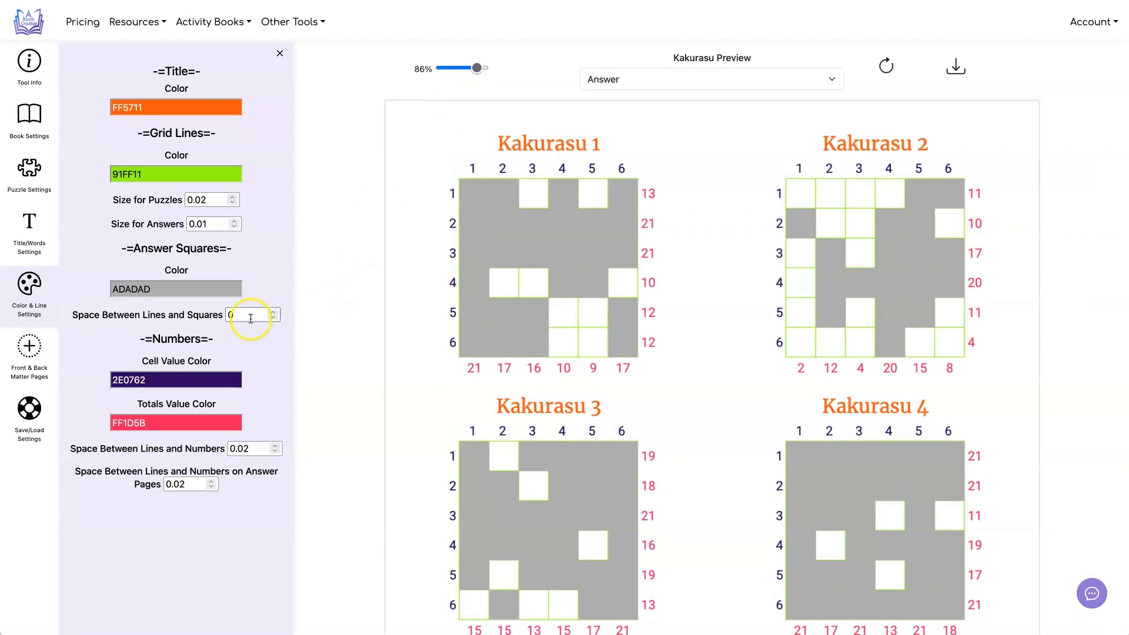
{"action": "left_click", "coordinate": [274, 311]}
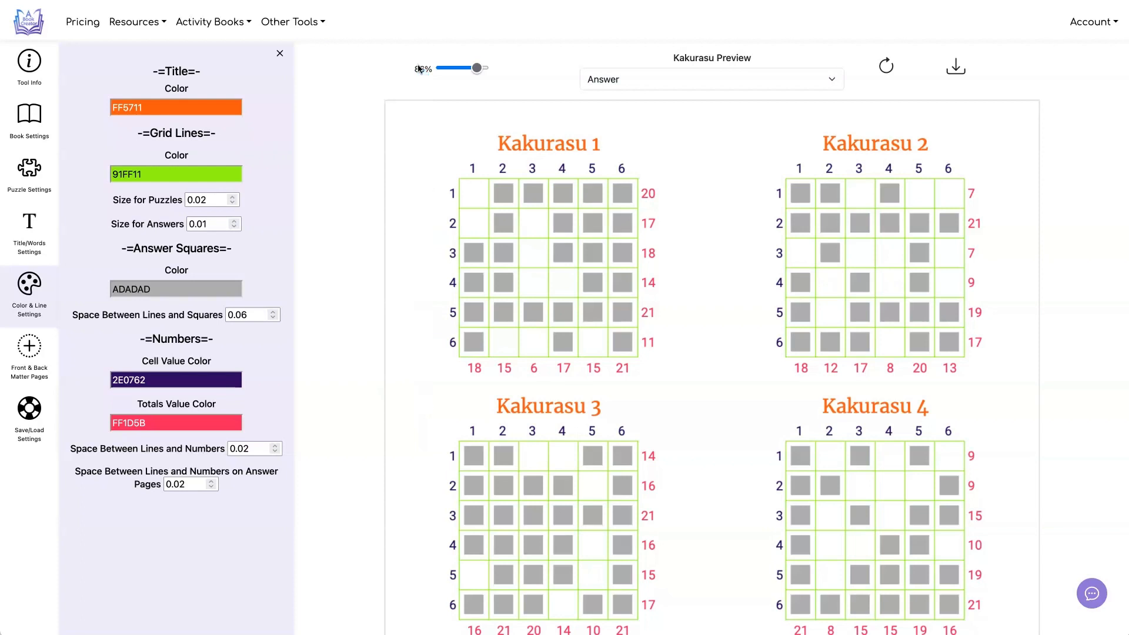
- Set line-to-number spacing to 0.04 on puzzle and answer pages, shrinking the preview to check
{"action": "scroll", "scroll_direction": "down", "scroll_amount": 3}
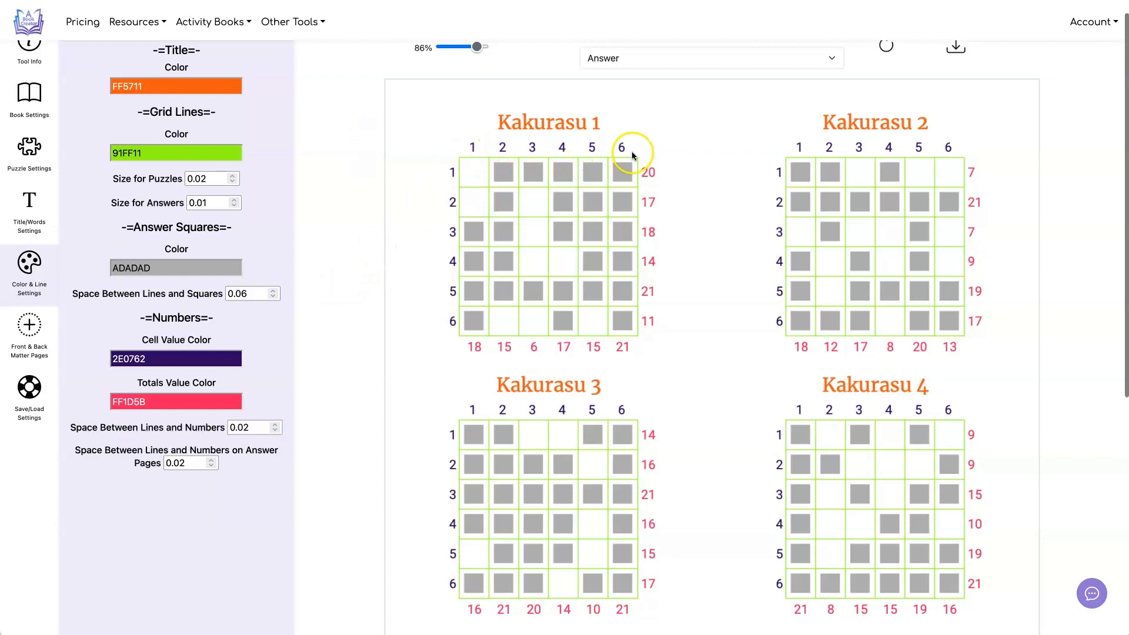
{"action": "mouse_move", "coordinate": [473, 157]}
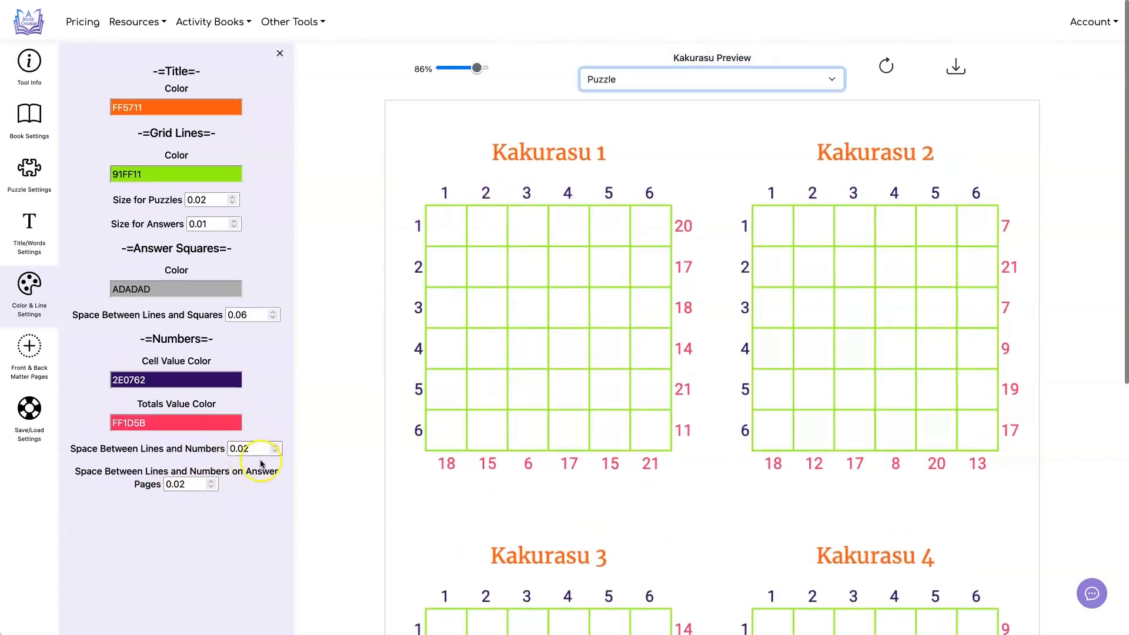
{"action": "left_click_drag", "start_coordinate": [478, 69], "coordinate": [463, 68]}
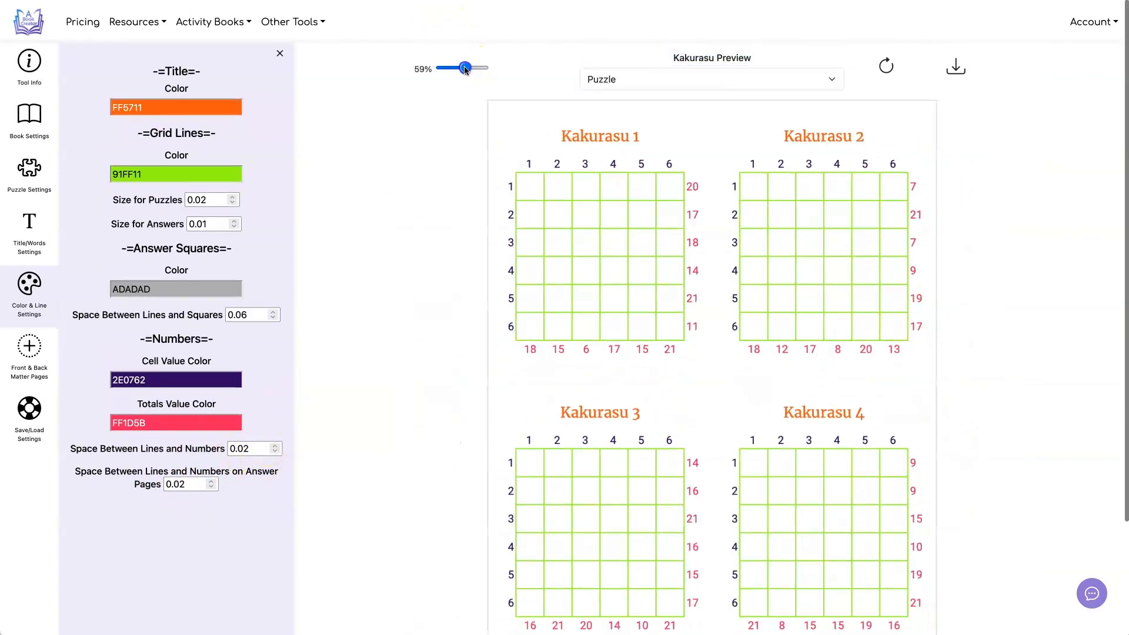
{"action": "left_click_drag", "start_coordinate": [464, 69], "coordinate": [461, 68]}
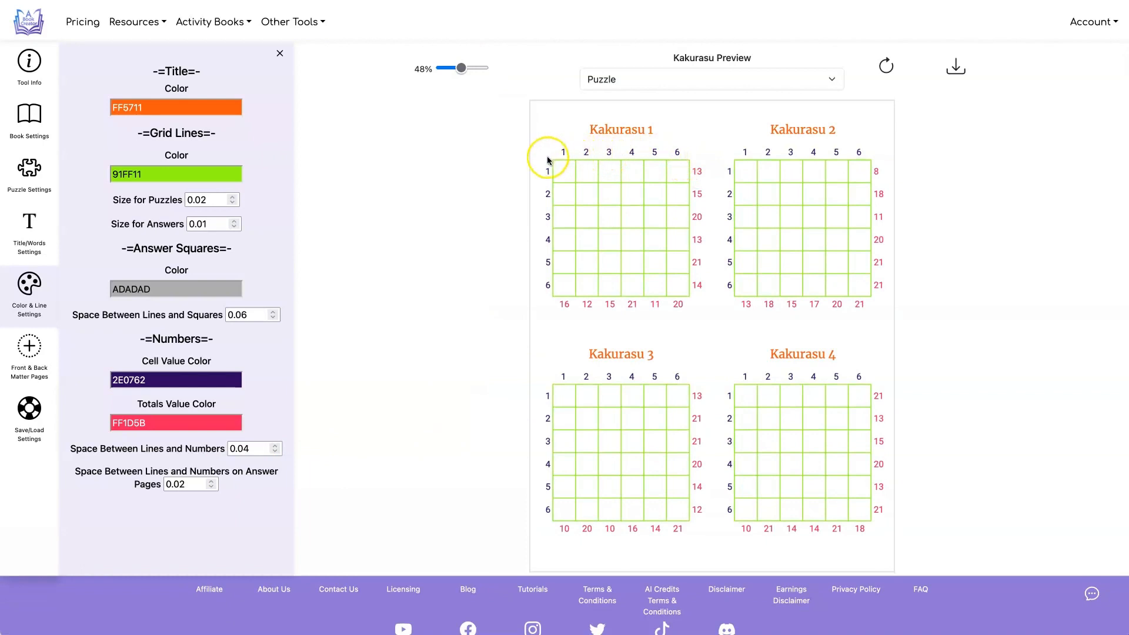
{"action": "mouse_move", "coordinate": [415, 296]}
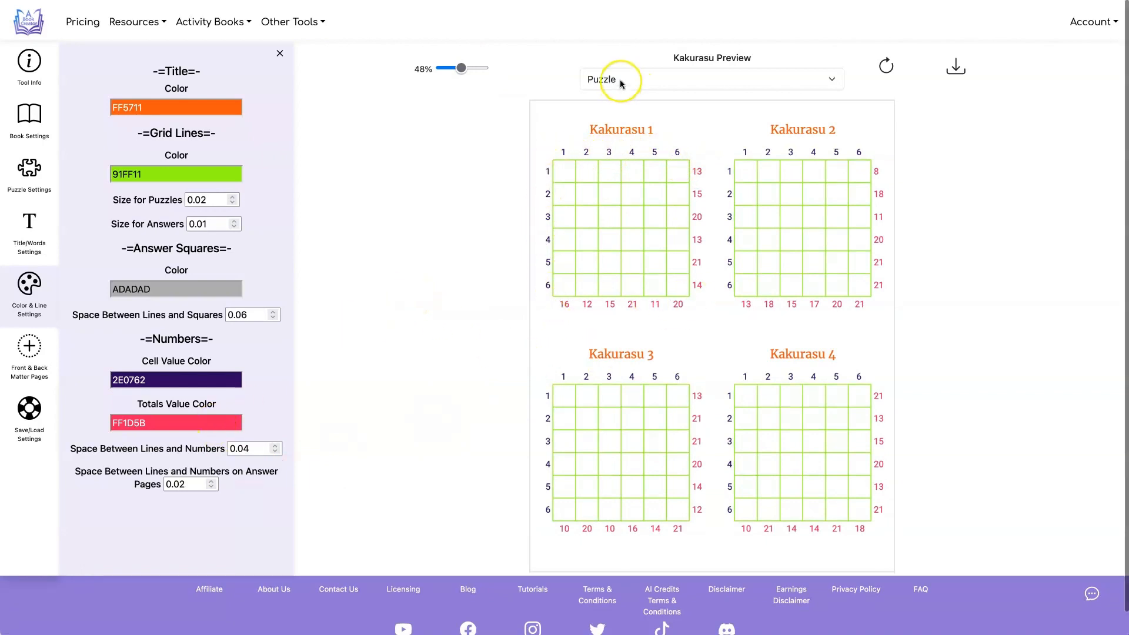
{"action": "left_click", "coordinate": [709, 79]}
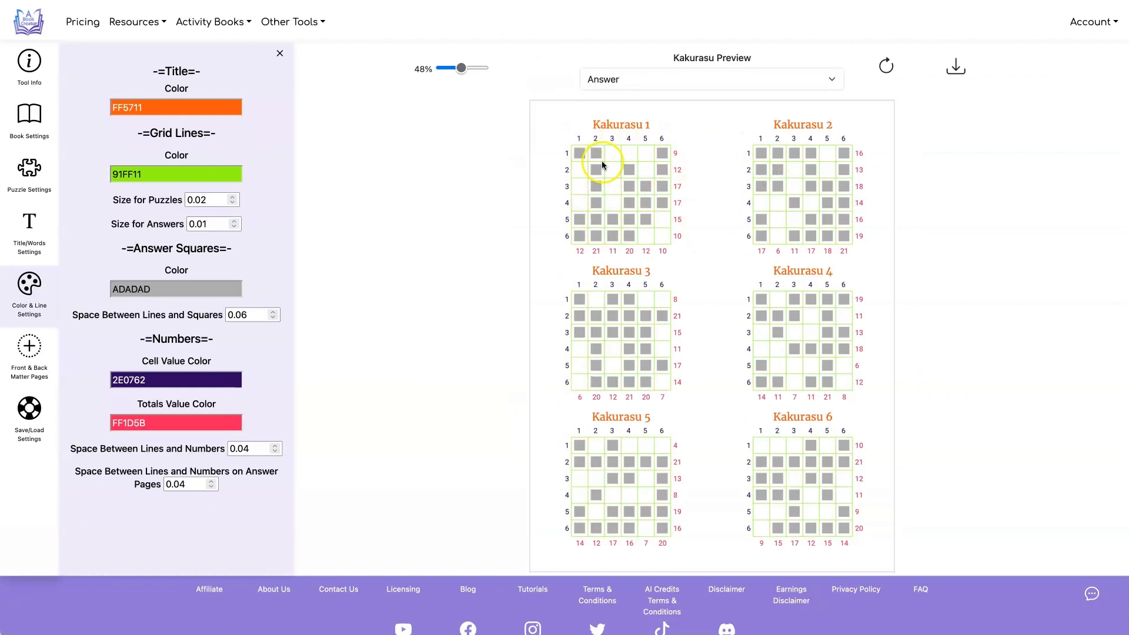
{"action": "left_click", "coordinate": [28, 353]}
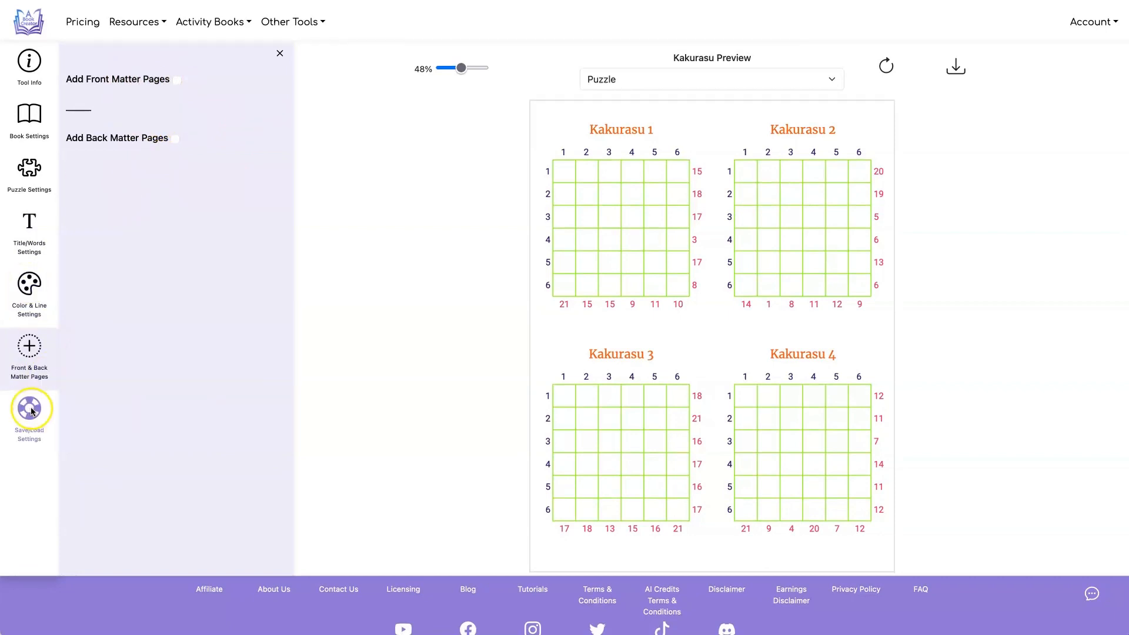
- Load the saved Kindle Scribe setting and preview its one-puzzle pages with link boxes
{"action": "left_click", "coordinate": [28, 410]}
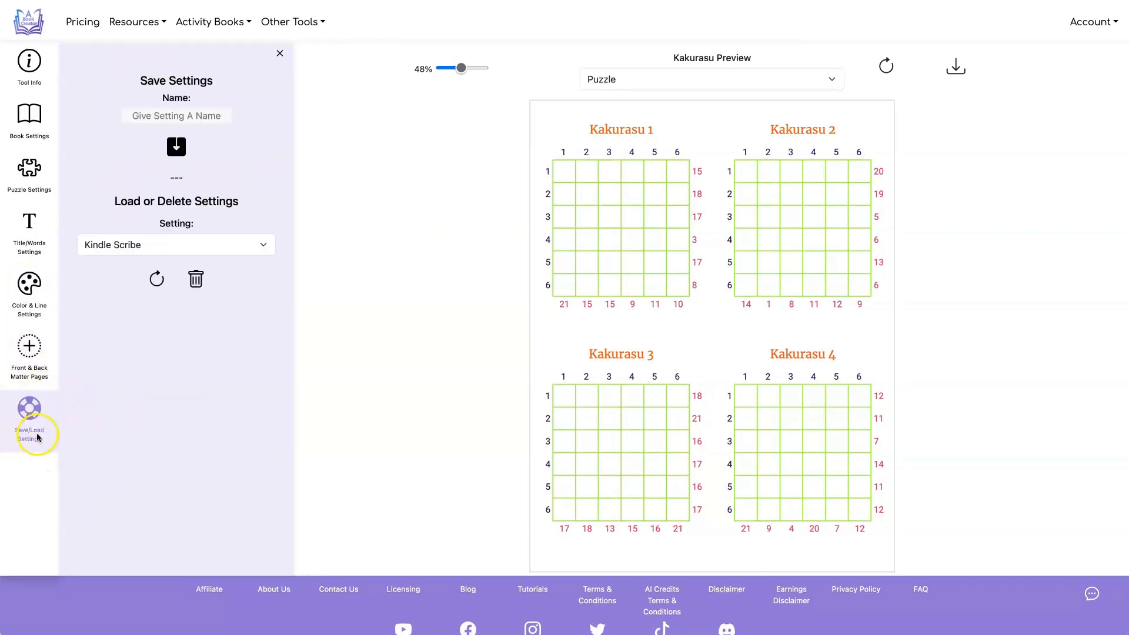
{"action": "mouse_move", "coordinate": [40, 432]}
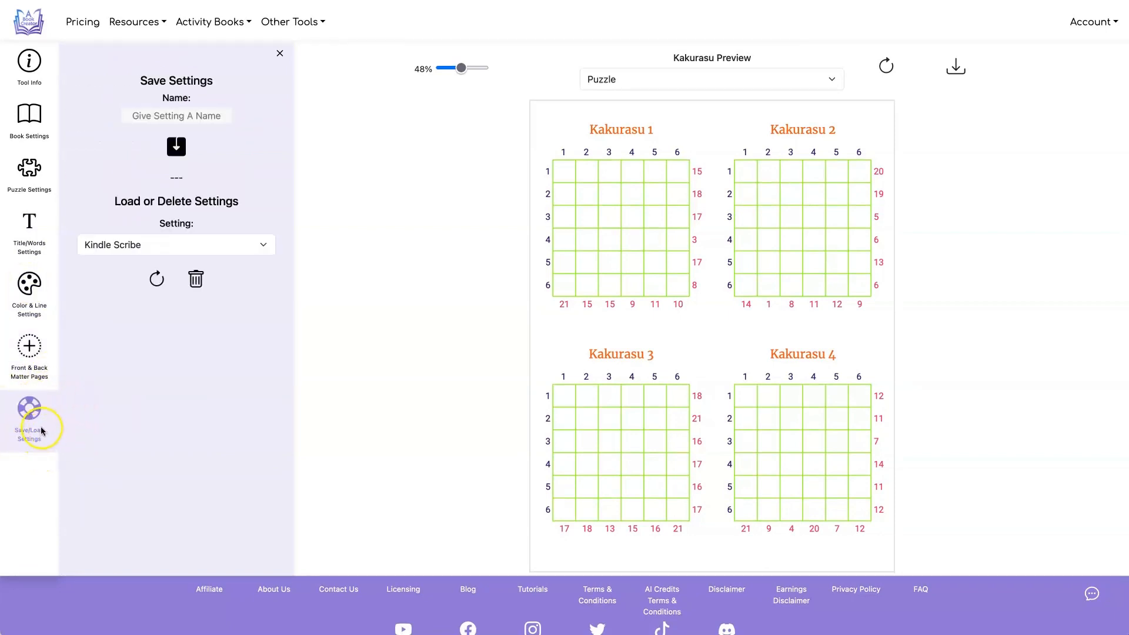
{"action": "left_click", "coordinate": [176, 245]}
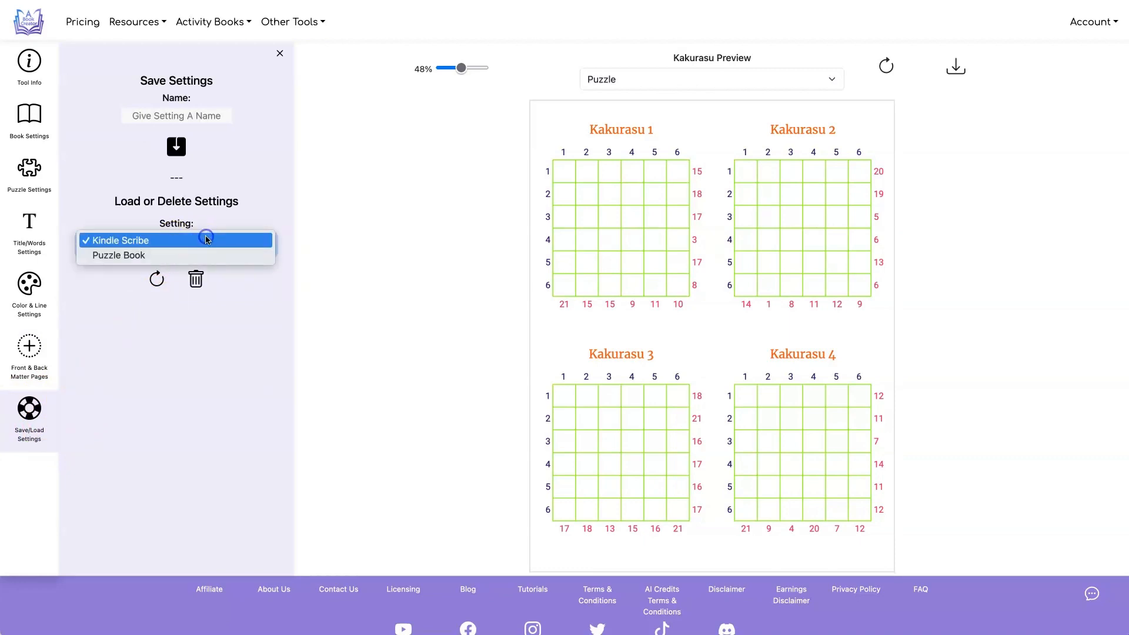
{"action": "left_click", "coordinate": [119, 240]}
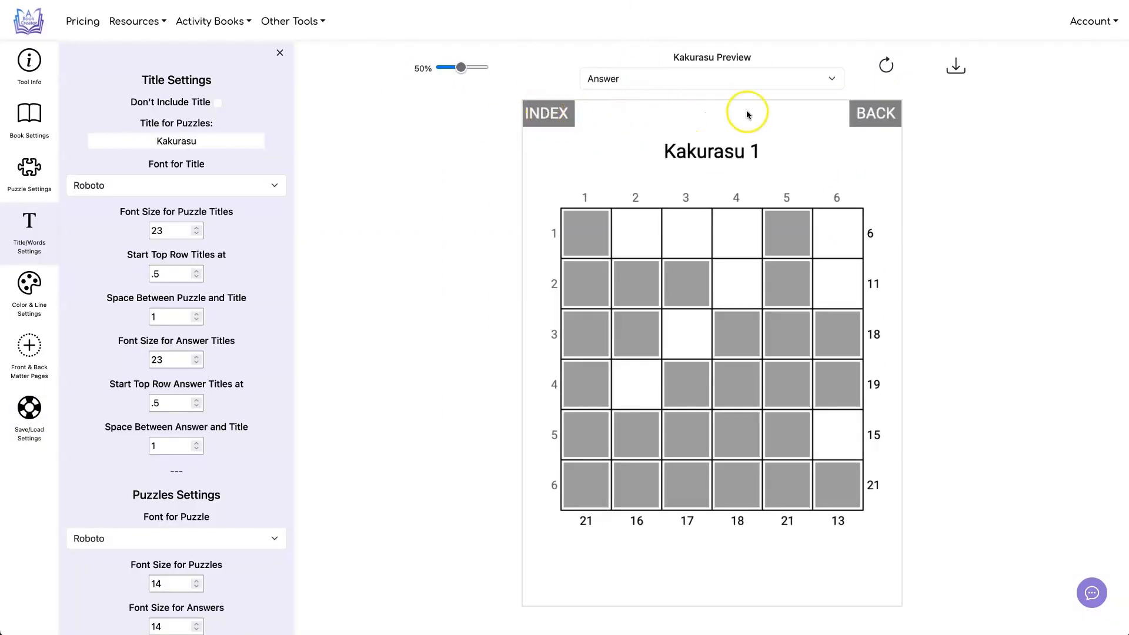
{"action": "left_click", "coordinate": [709, 78]}
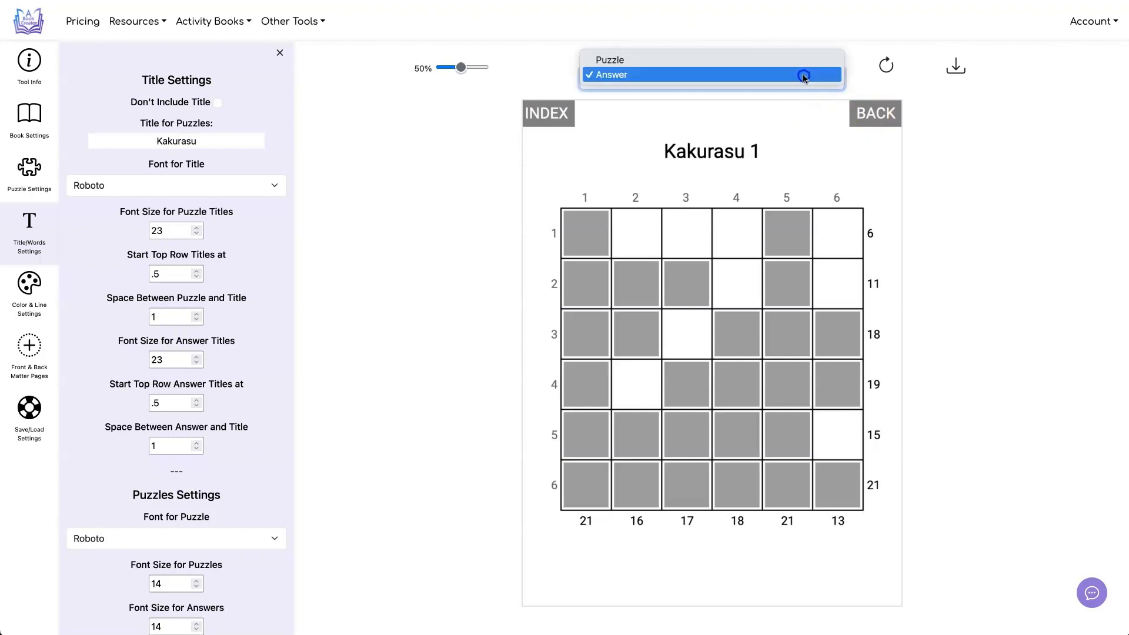
{"action": "left_click", "coordinate": [609, 74]}
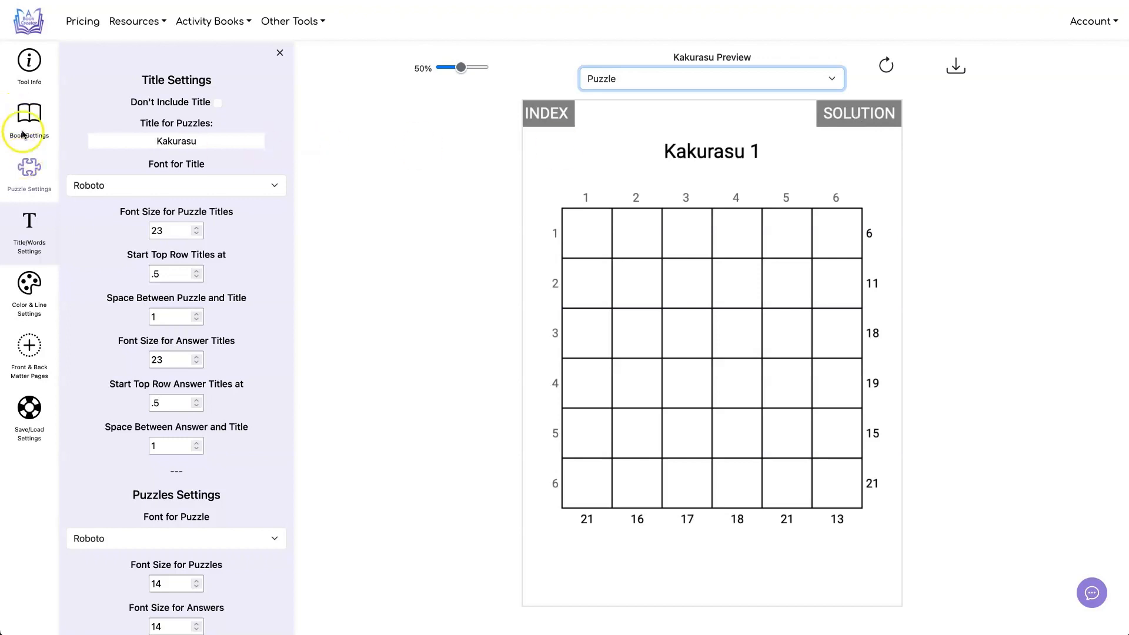
- In the Kindle Scribe link options, replace the INDEX link word with PUZZLE LIST
{"action": "left_click", "coordinate": [28, 118]}
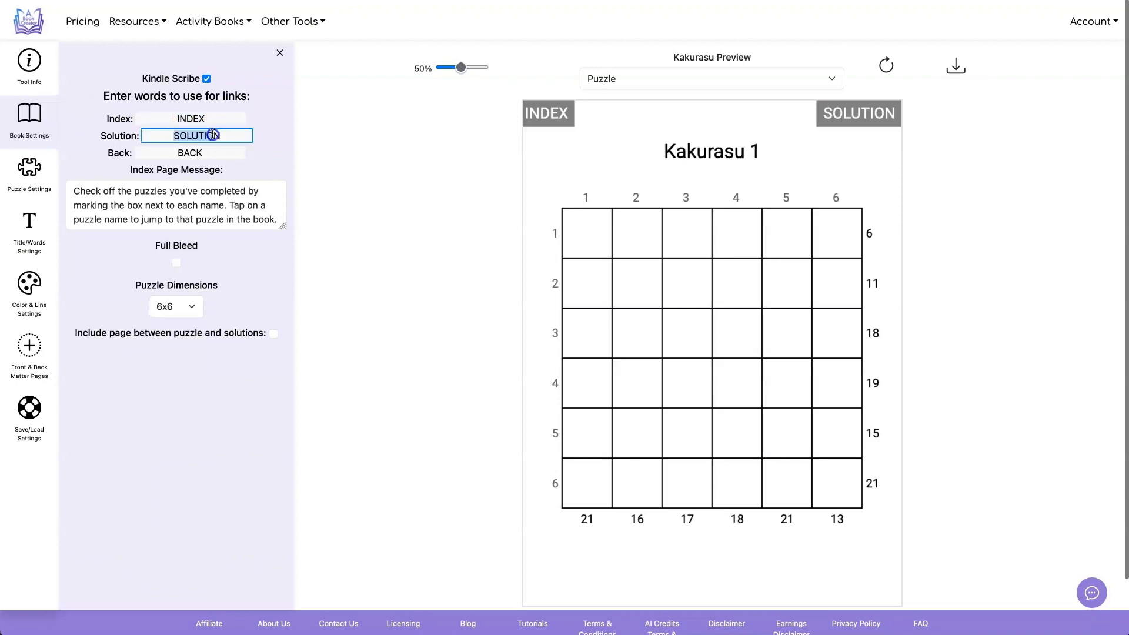
{"action": "left_click", "coordinate": [190, 152]}
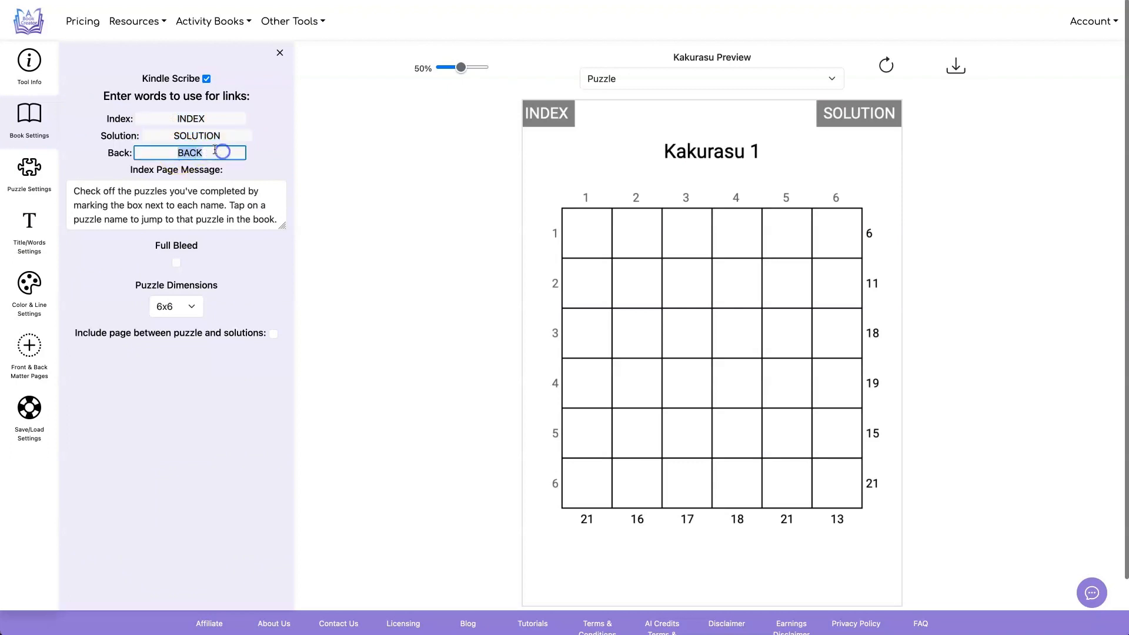
{"action": "left_click", "coordinate": [191, 117]}
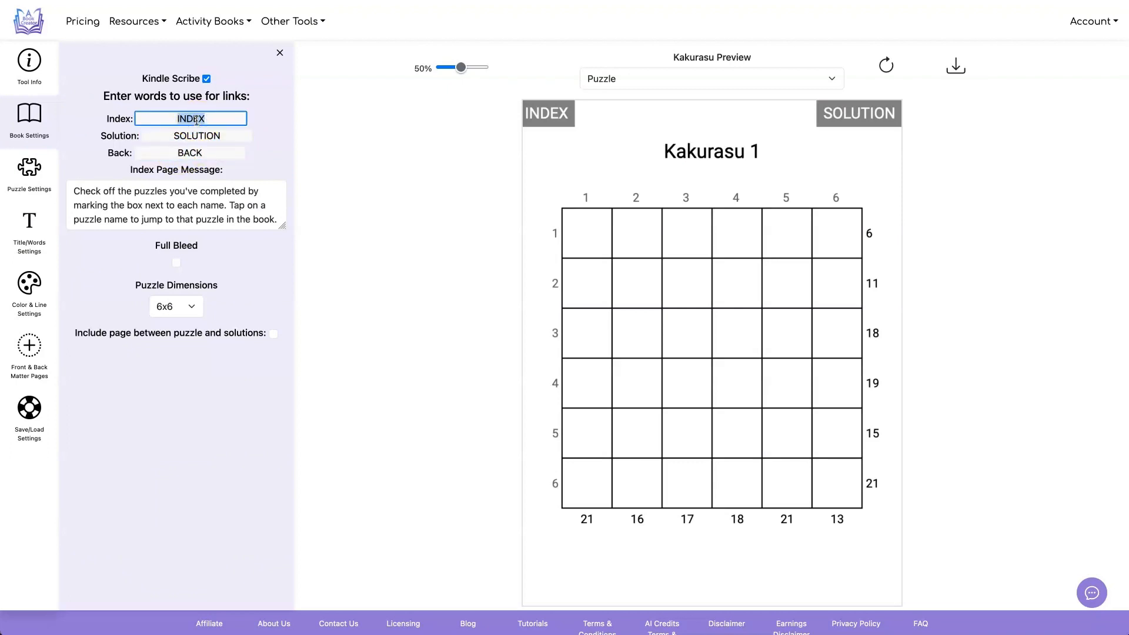
{"action": "type", "text": "PUZZLE L"}
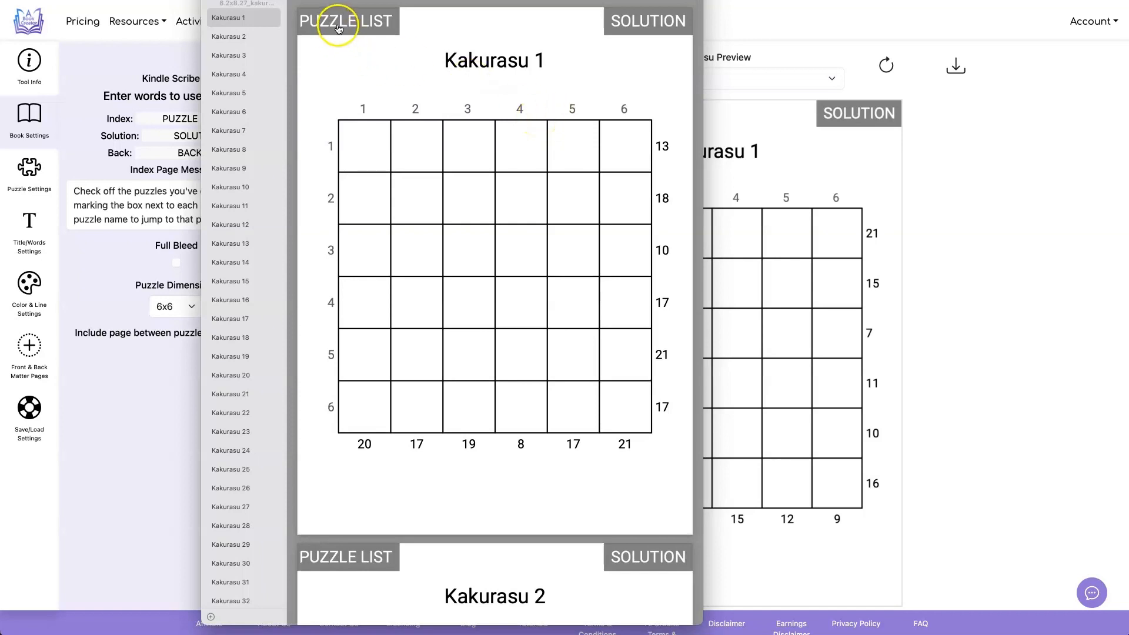
- Test the PUZZLE LIST link in the PDF, then return to the Front & Back Matter Pages options
{"action": "left_click", "coordinate": [345, 20]}
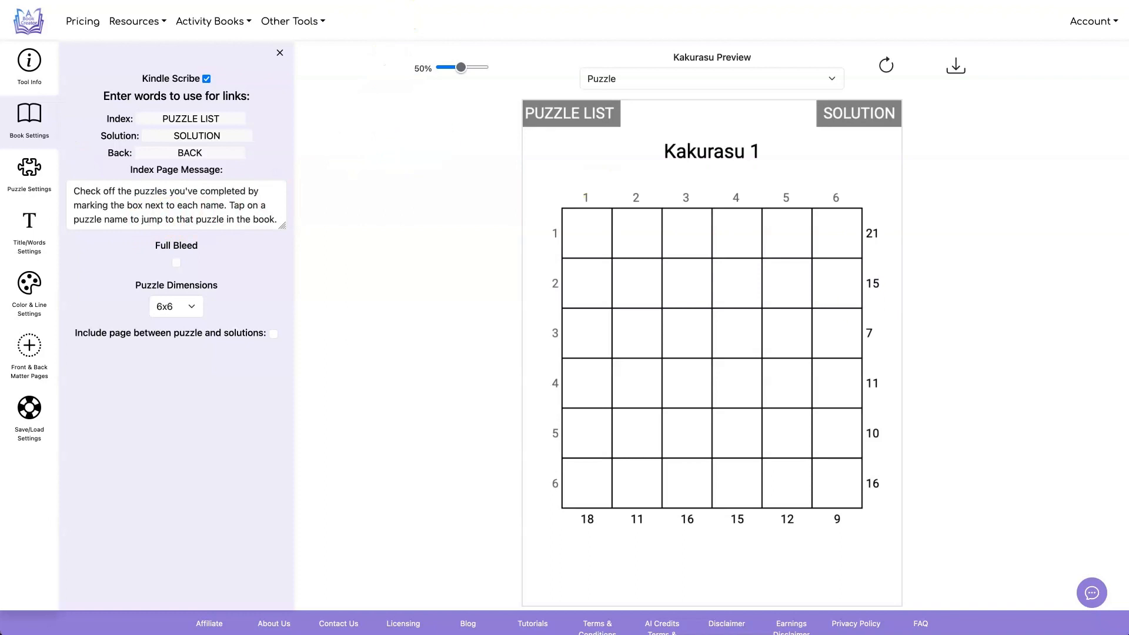
{"action": "left_click", "coordinate": [570, 113]}
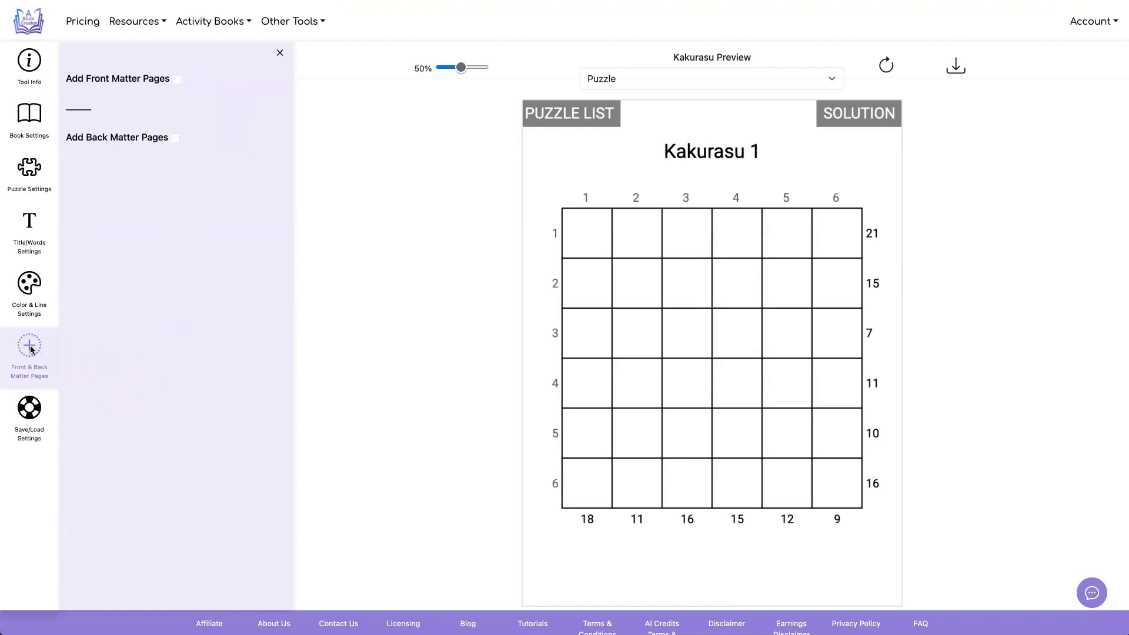
- Enable one front and one back matter page, each using 5x8_flowers.png
{"action": "left_click", "coordinate": [176, 79]}
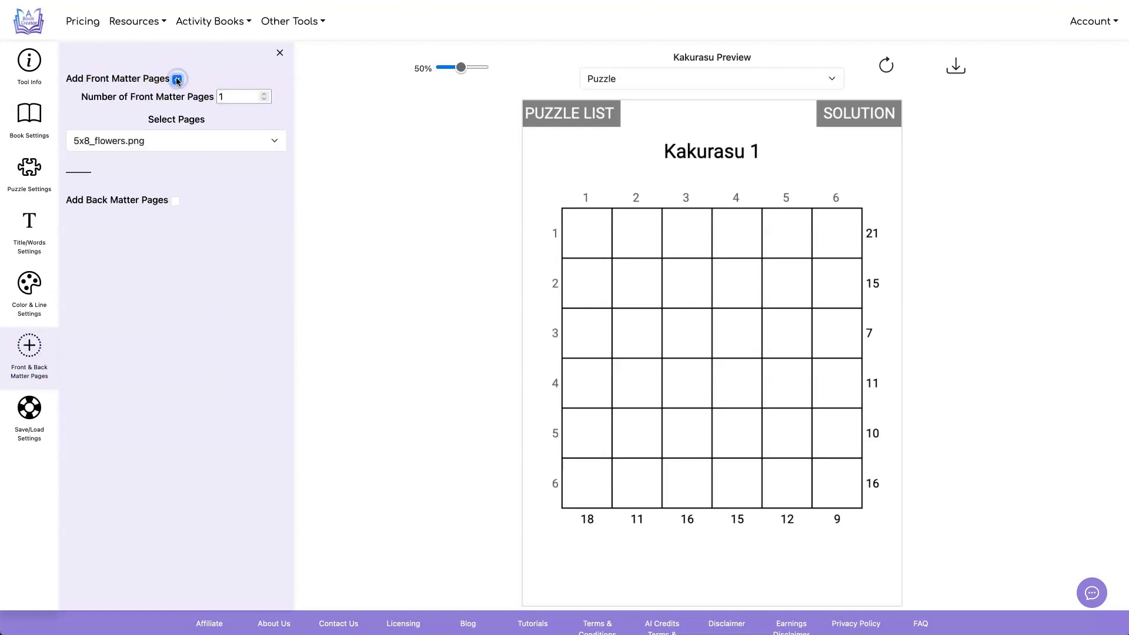
{"action": "left_click", "coordinate": [174, 200]}
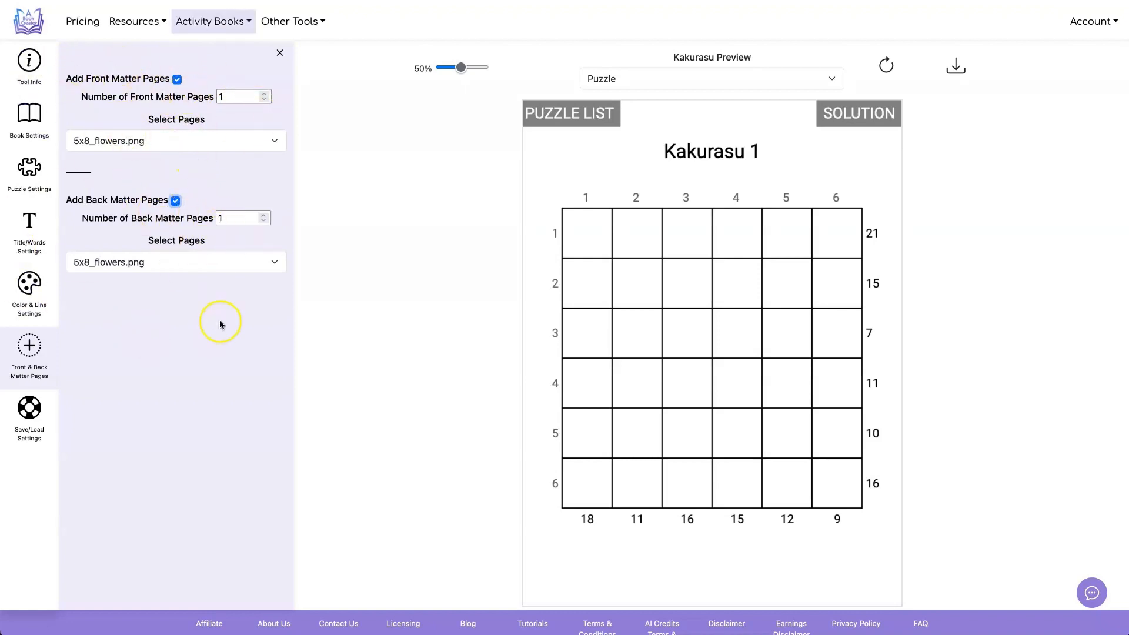
{"action": "mouse_move", "coordinate": [291, 325]}
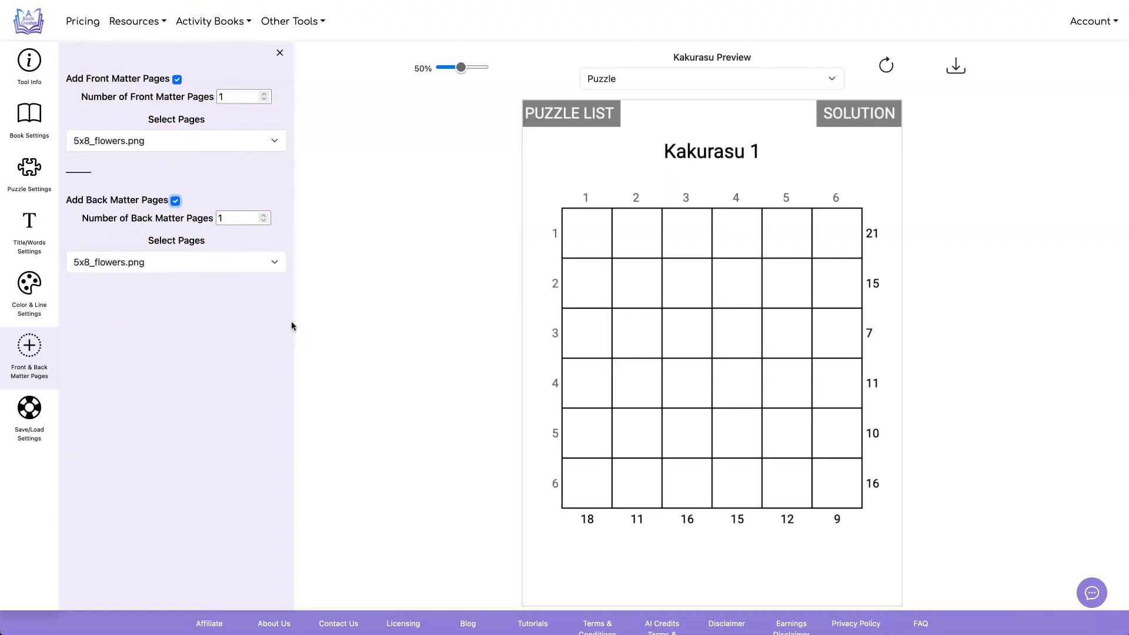
{"action": "mouse_move", "coordinate": [130, 402]}
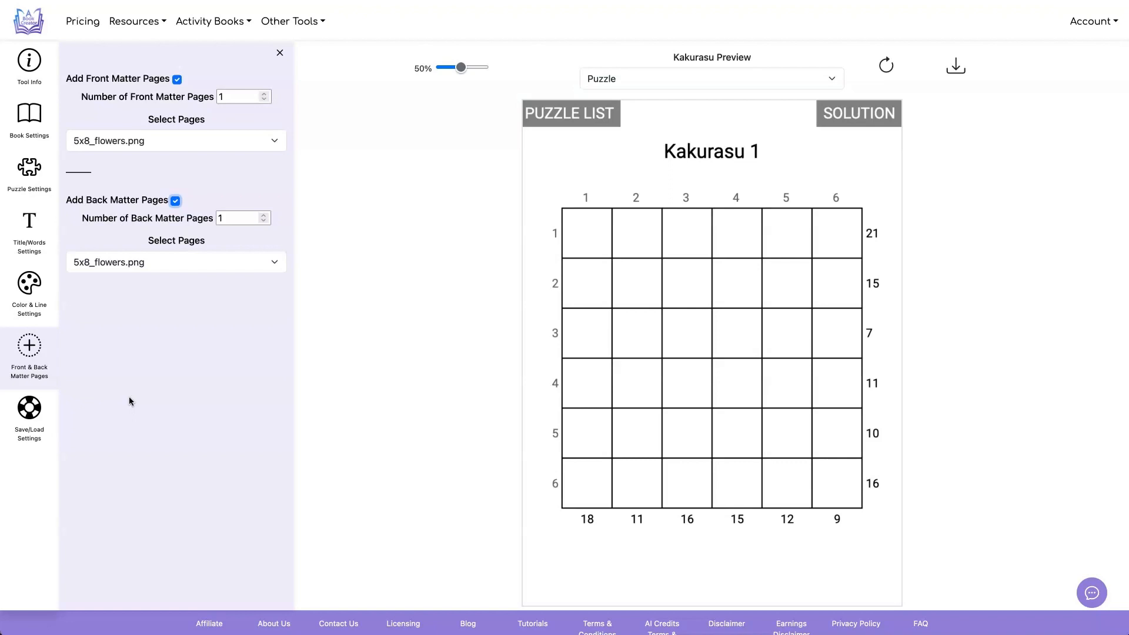